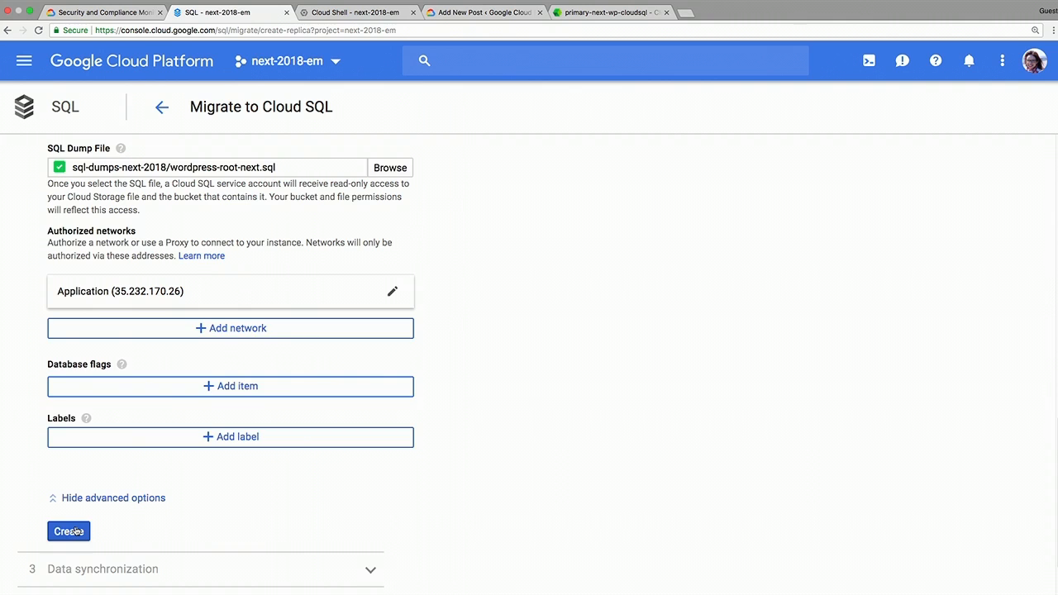
Step: Create the read replica, confirm the primary accepts replica connections, and finish the migration wizard
left_click(55, 543)
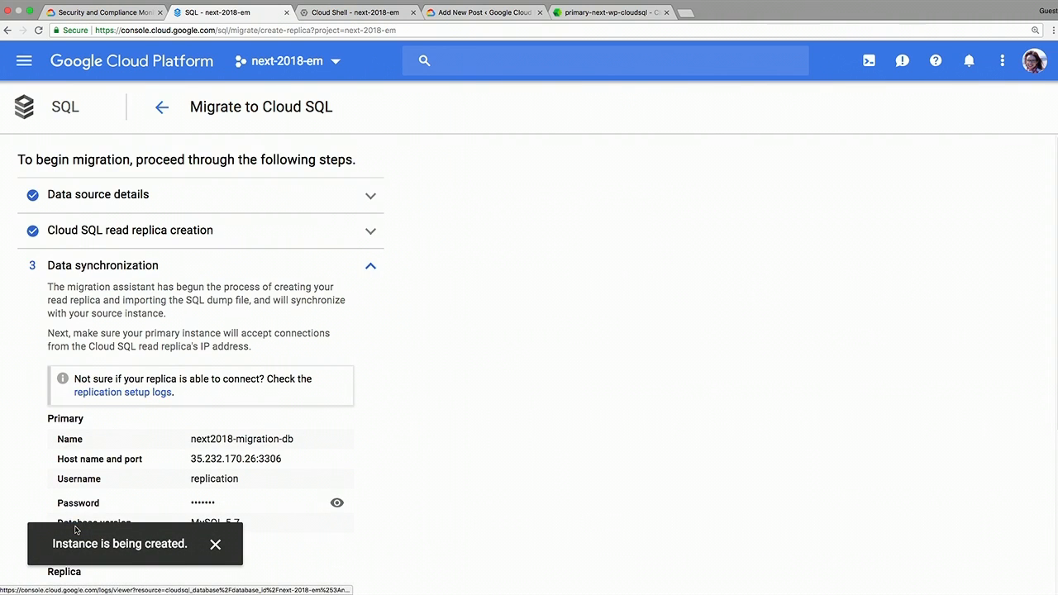
scroll("down", 3)
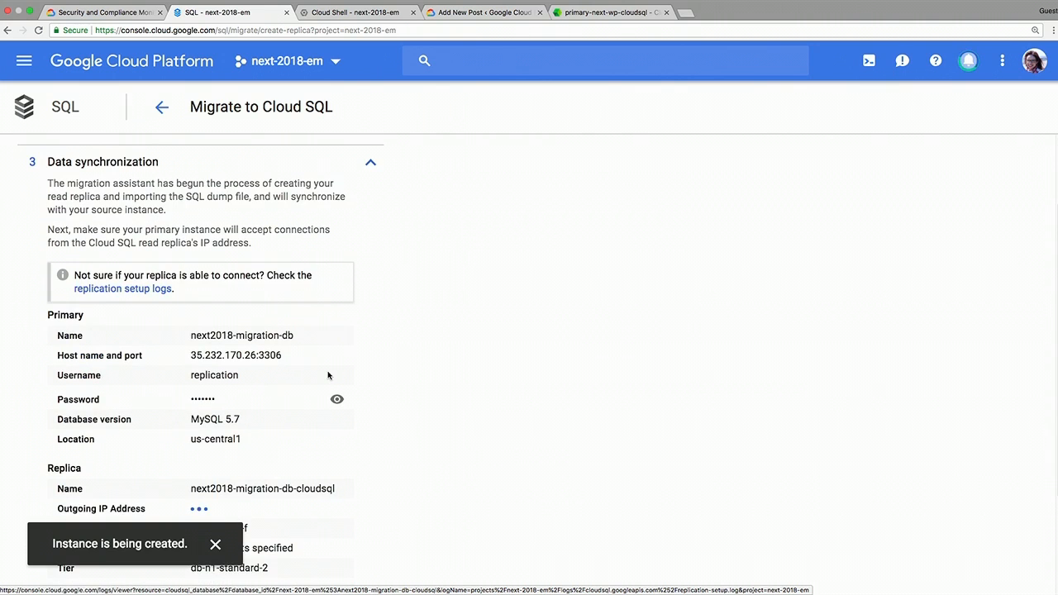
scroll("down", 3)
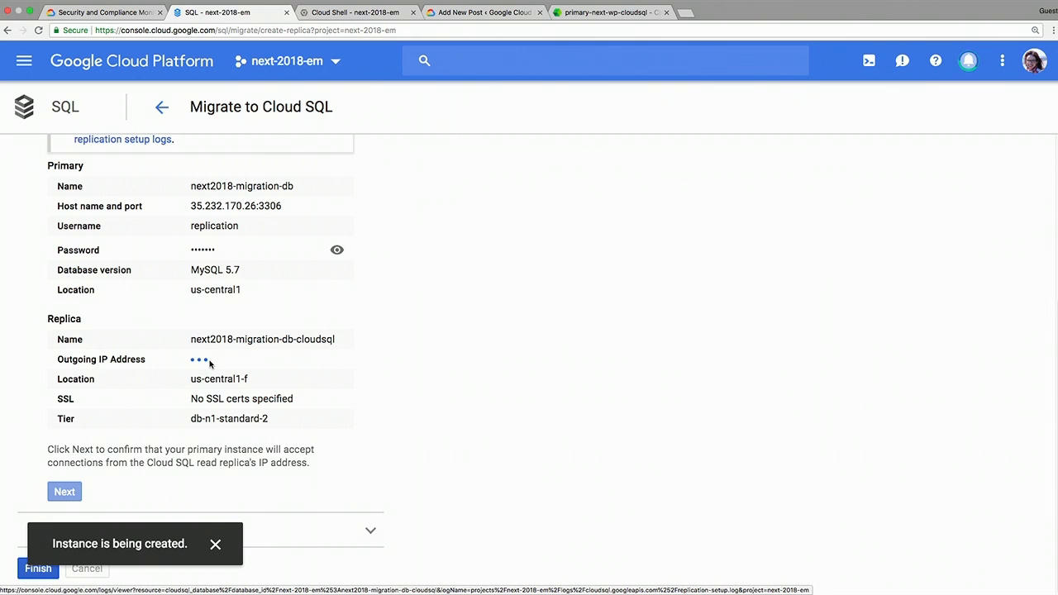
mouse_move(182, 371)
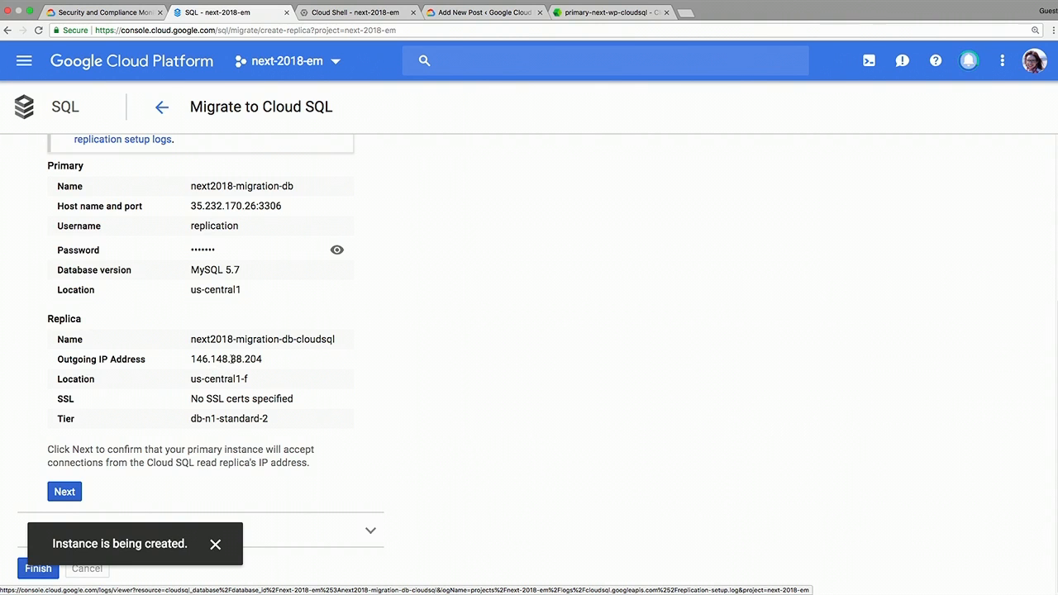
double_click(227, 358)
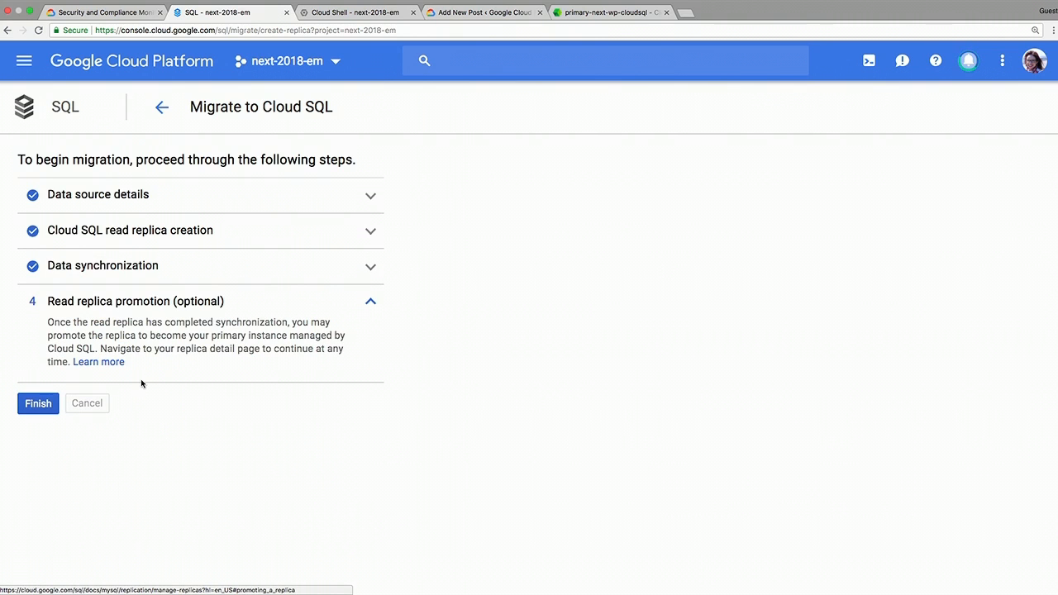
mouse_move(182, 367)
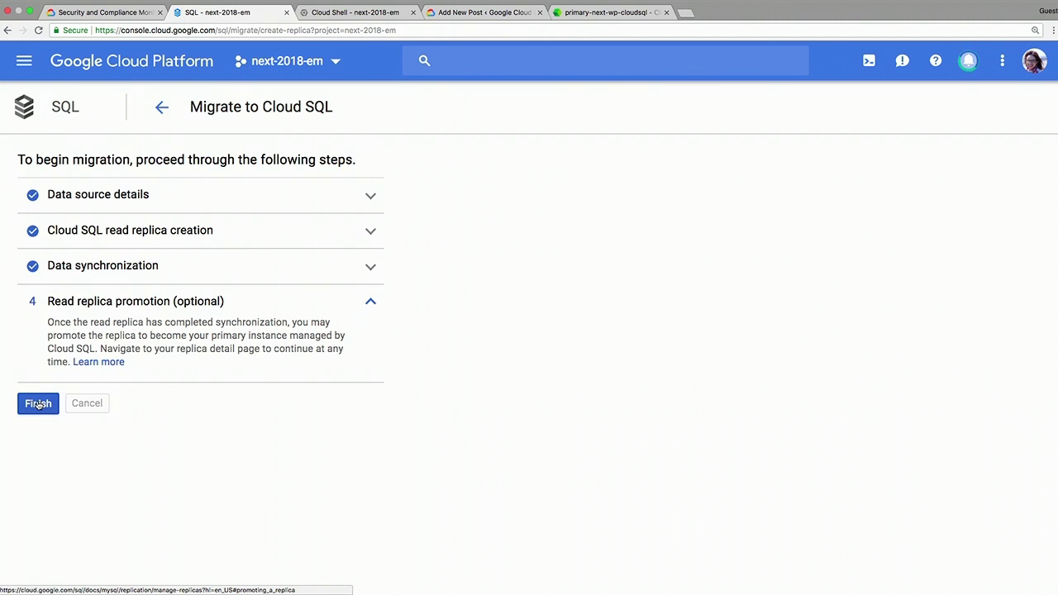
left_click(38, 403)
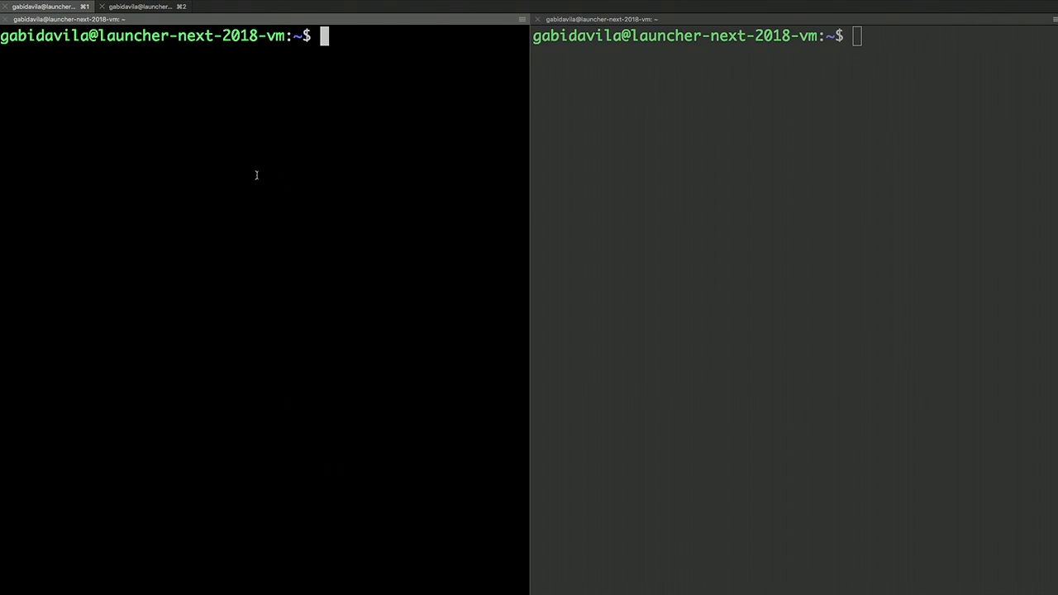
Step: Connect mysqlsh to the local WordPress database and count the rows in wp_posts
type(">nlo")
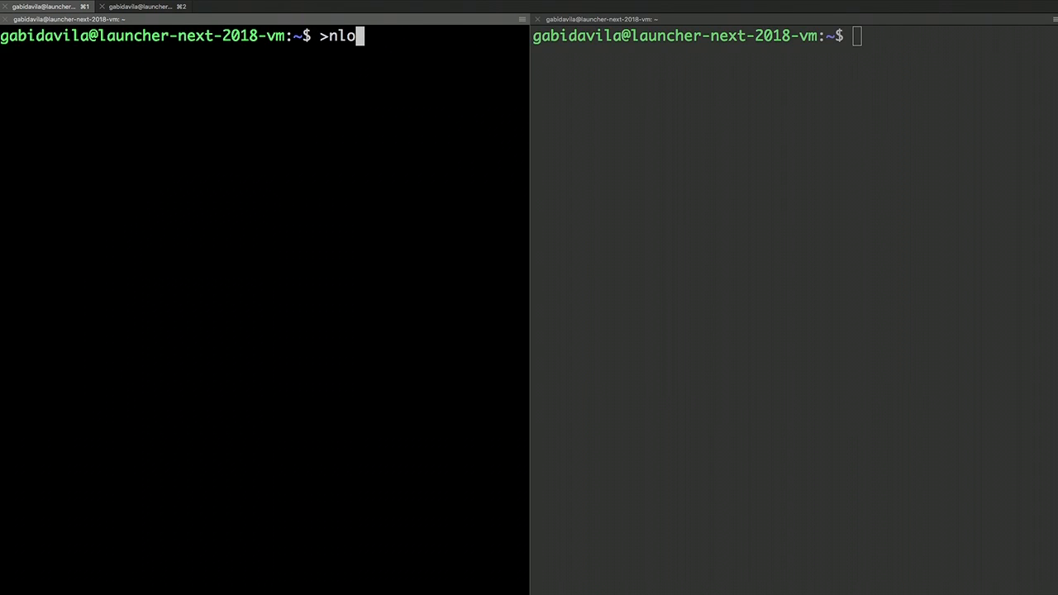
key("Enter")
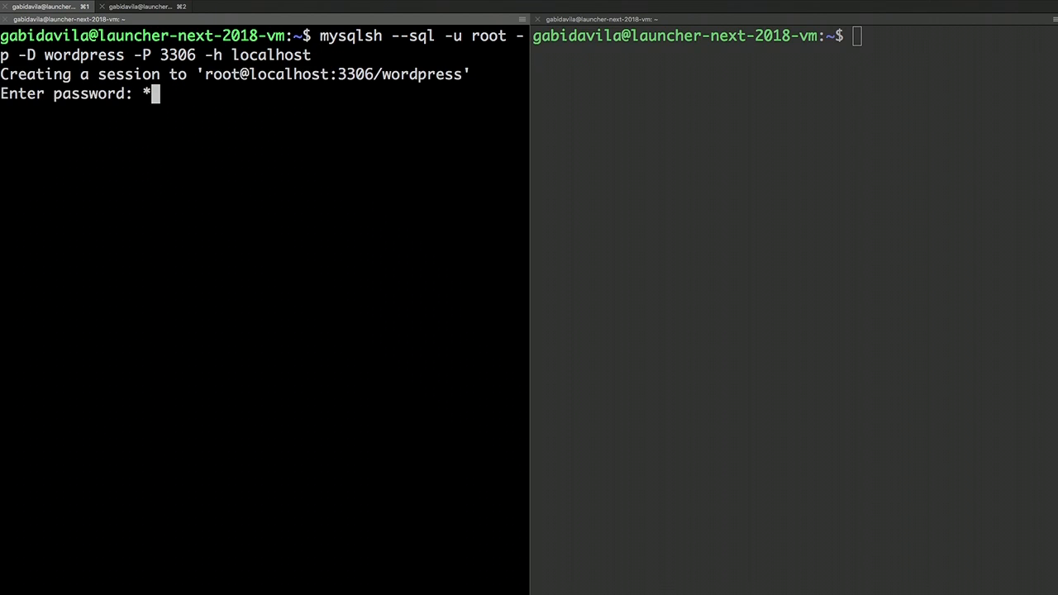
key("Enter")
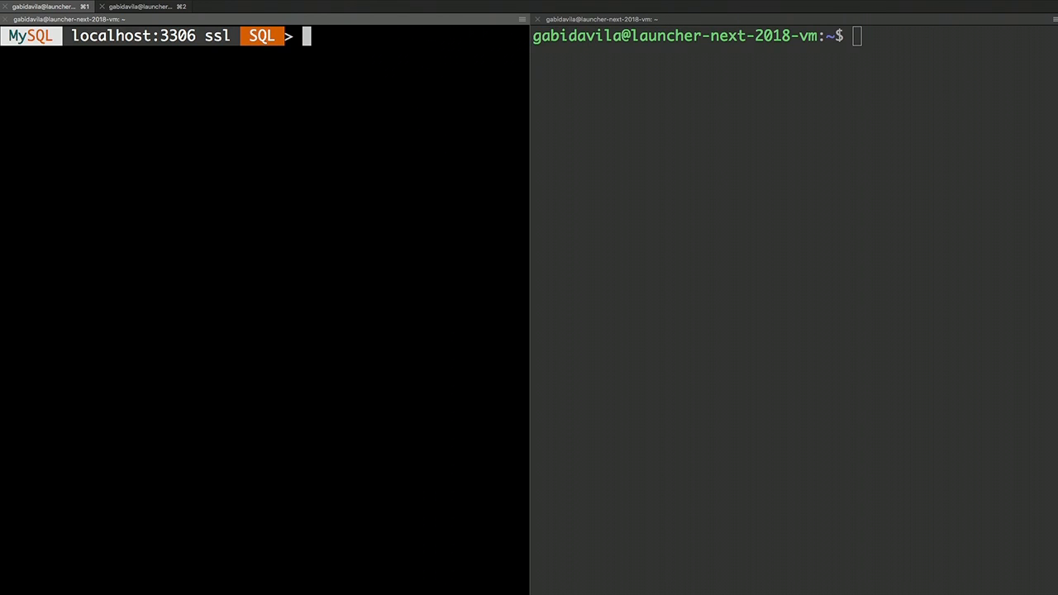
type("ncou")
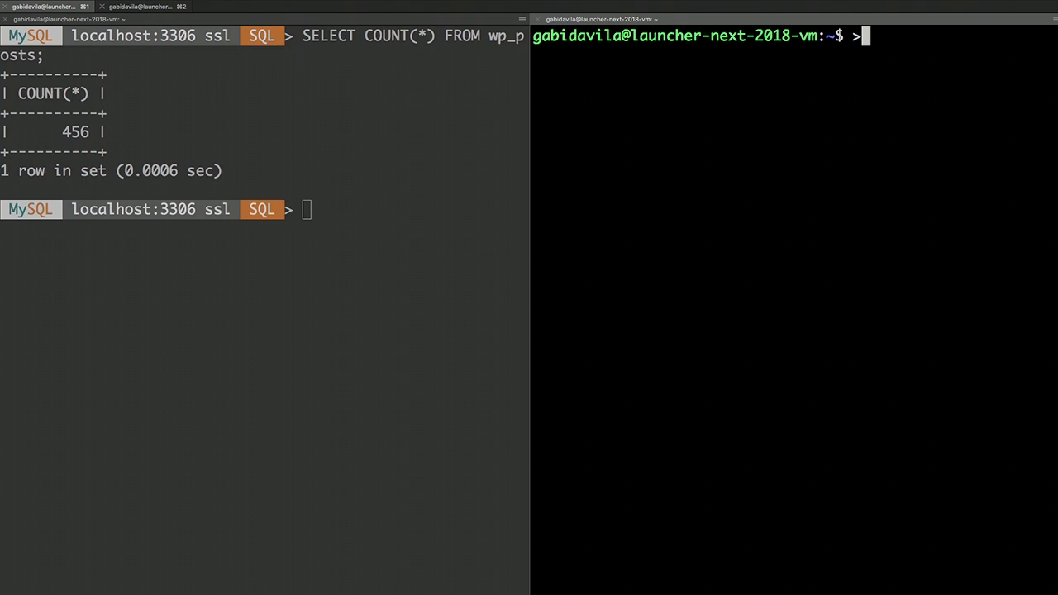
Step: Start a mysqlsh session to the replica at 35.226.211.171 and count wp_posts there
type("mysqlsh --sql -u root -p -D wordpress -P 3306 -h")
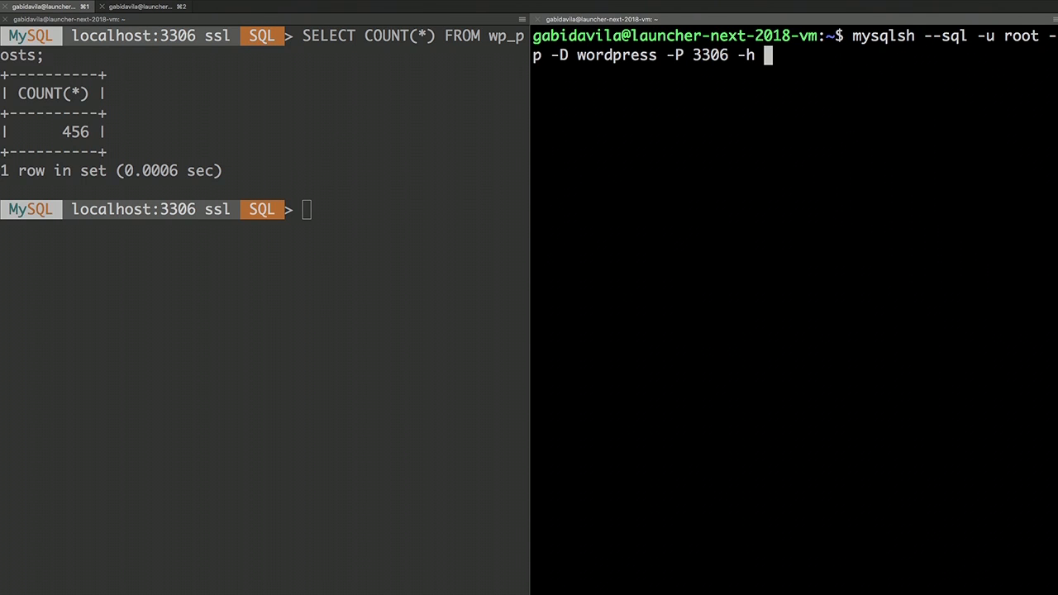
type("35.226")
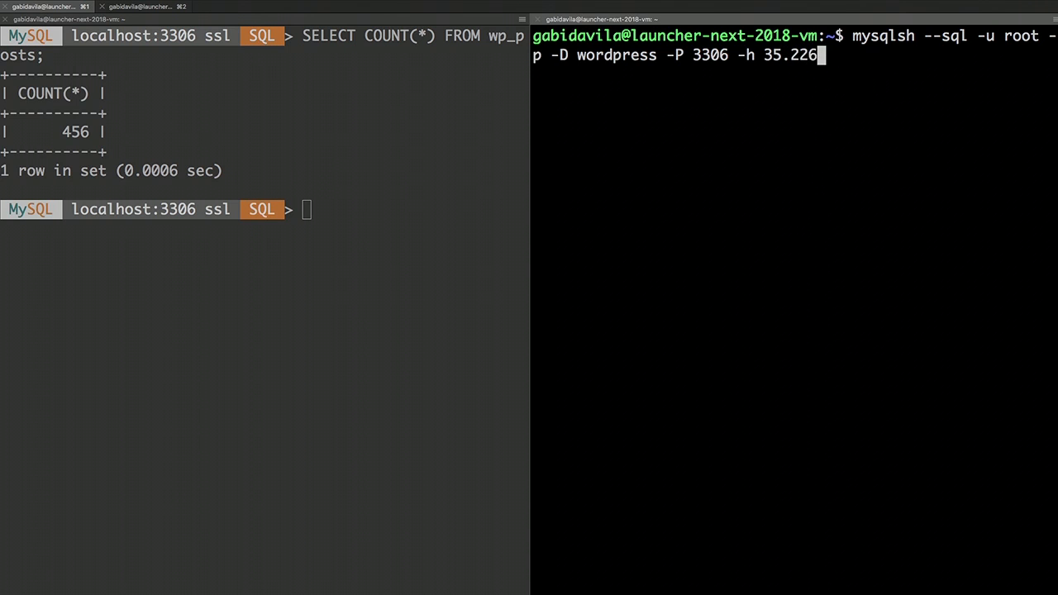
type(".211.171")
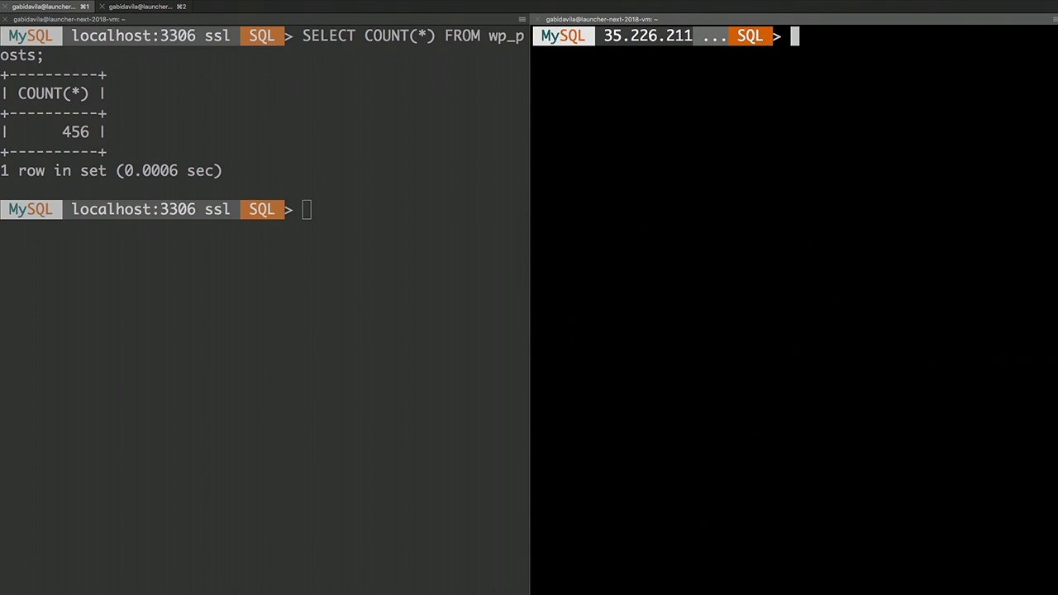
type("SELECT COUNT(*) FROM wp_posts;")
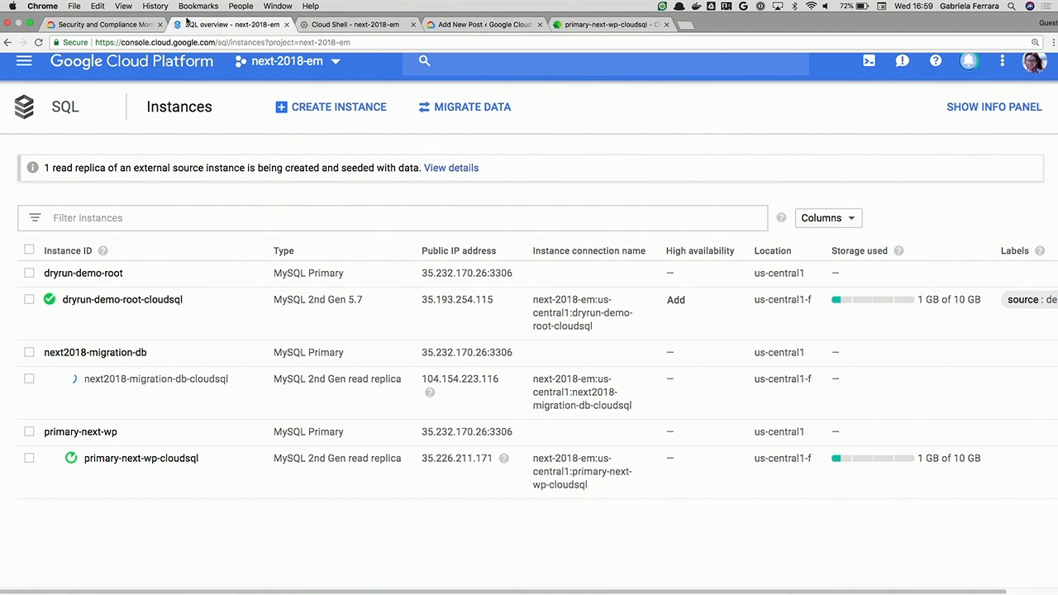
Step: Publish a post titled 'Welcome to IO303 on NExt' with body 'Welcome!'
left_click(482, 24)
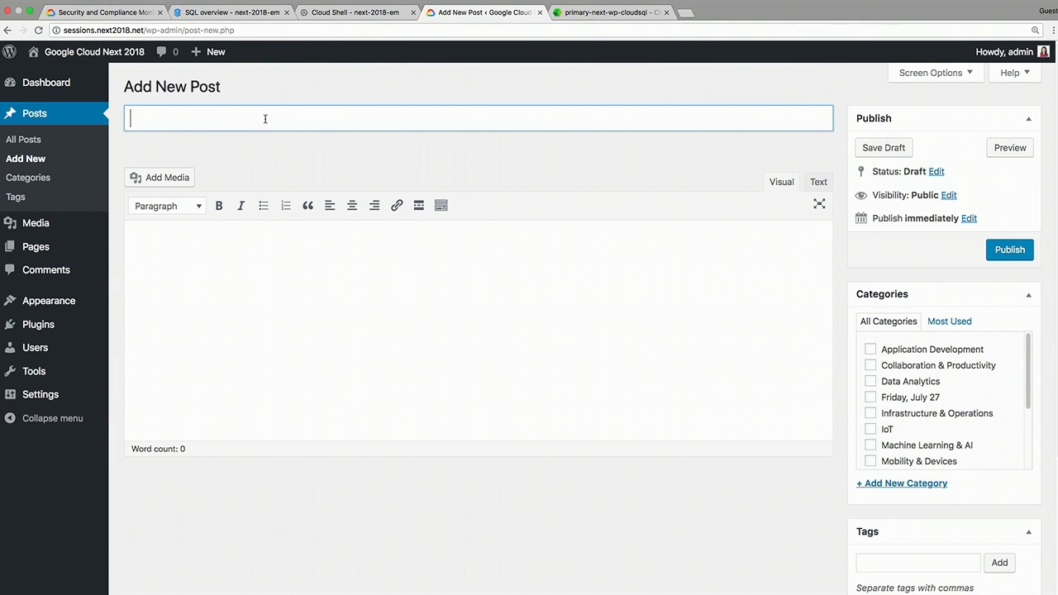
type("Welcome")
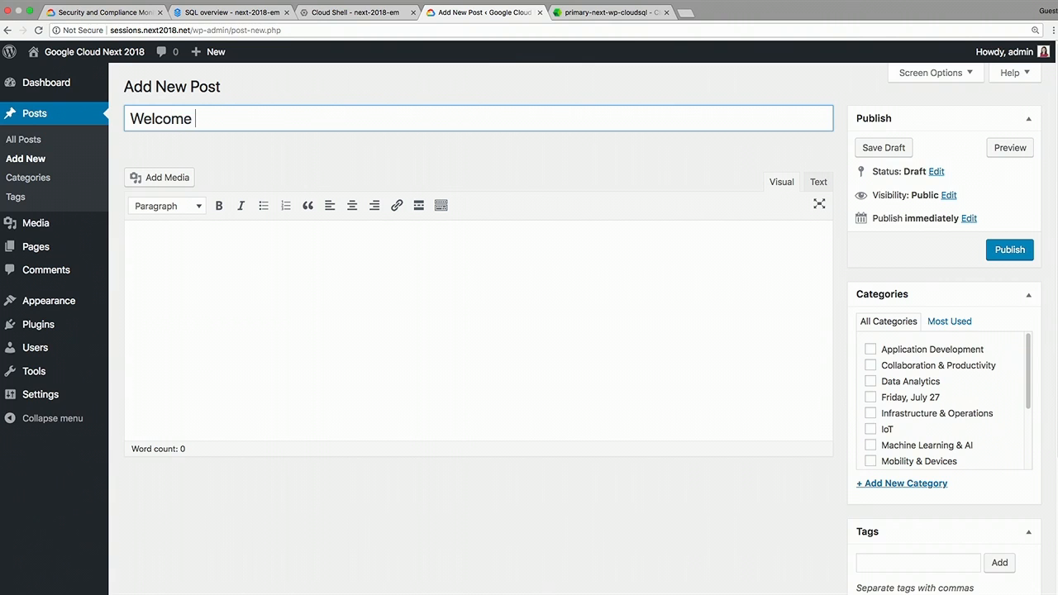
type("to IO303")
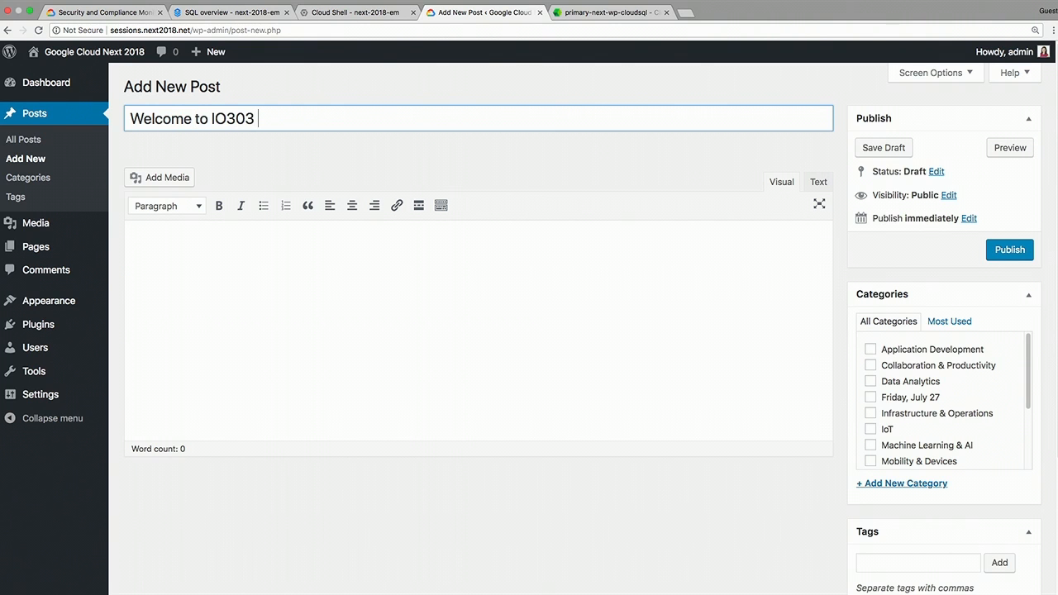
type("on NExt")
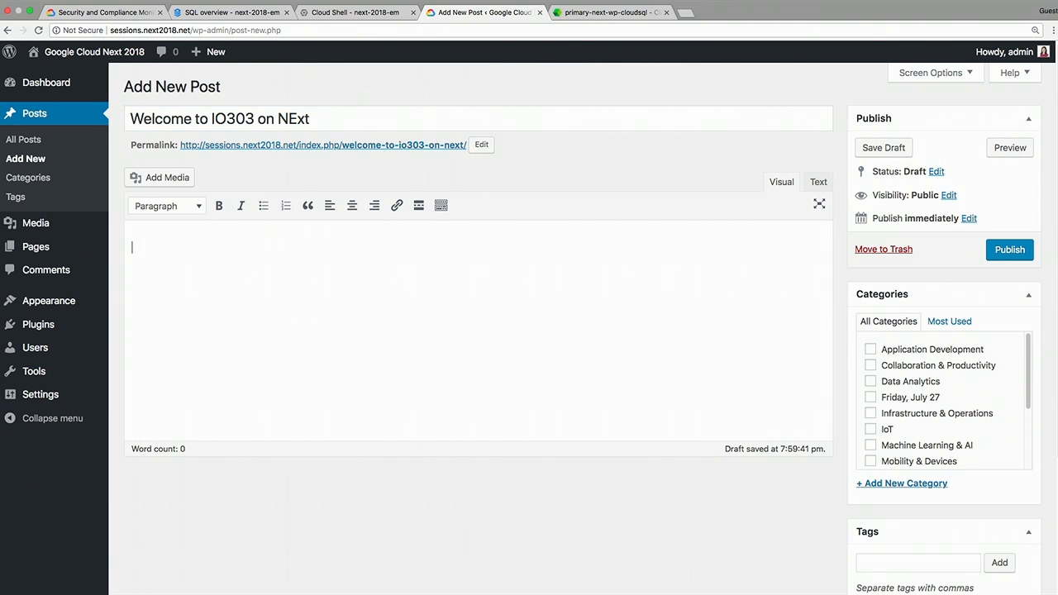
type("W")
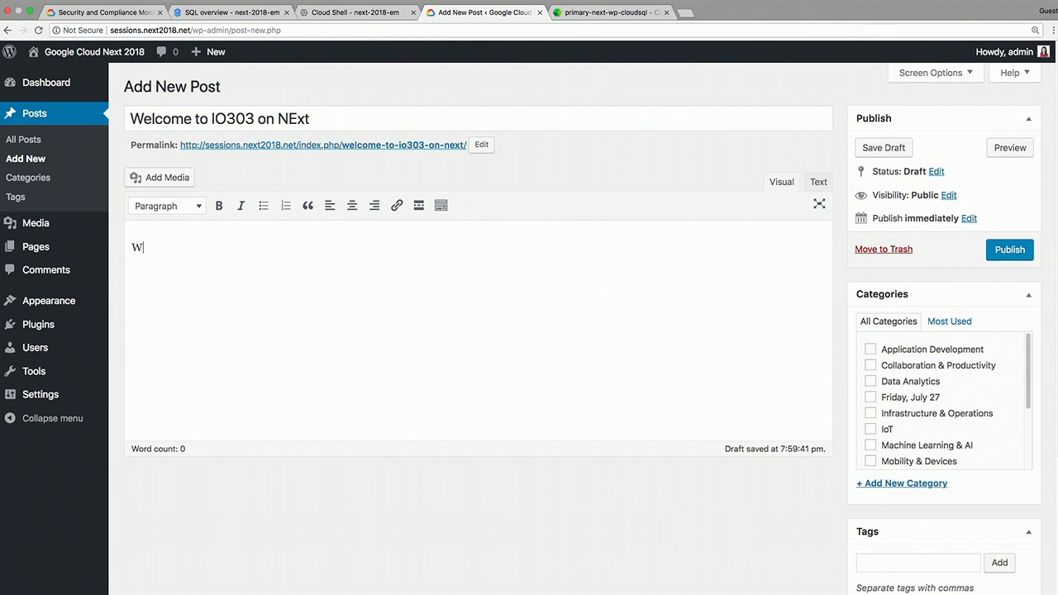
type("elcome!")
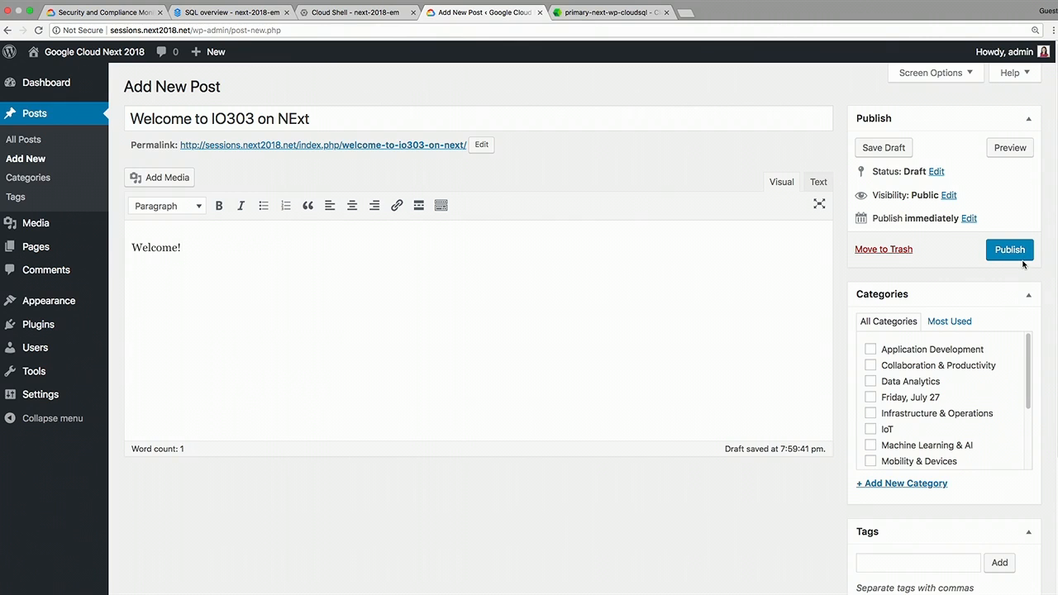
left_click(1008, 250)
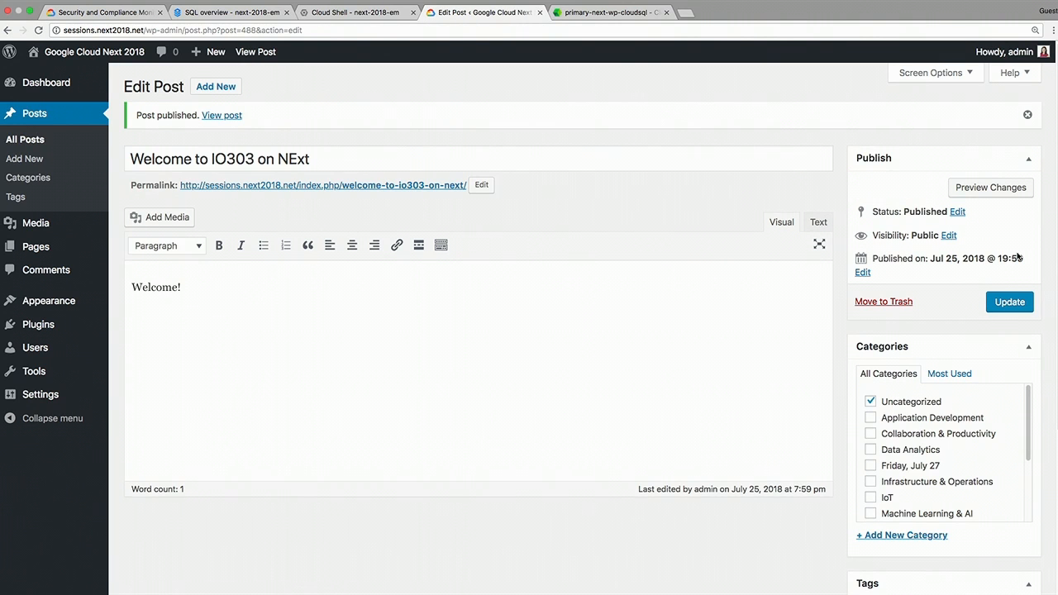
mouse_move(367, 121)
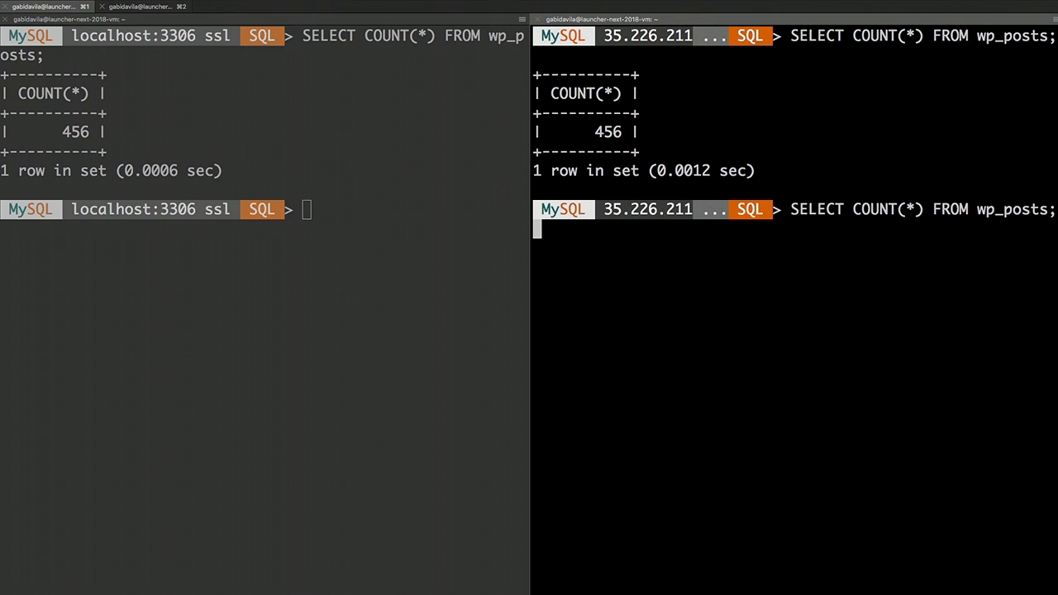
Step: Rerun SELECT COUNT(*) FROM wp_posts on the replica session
key("Enter")
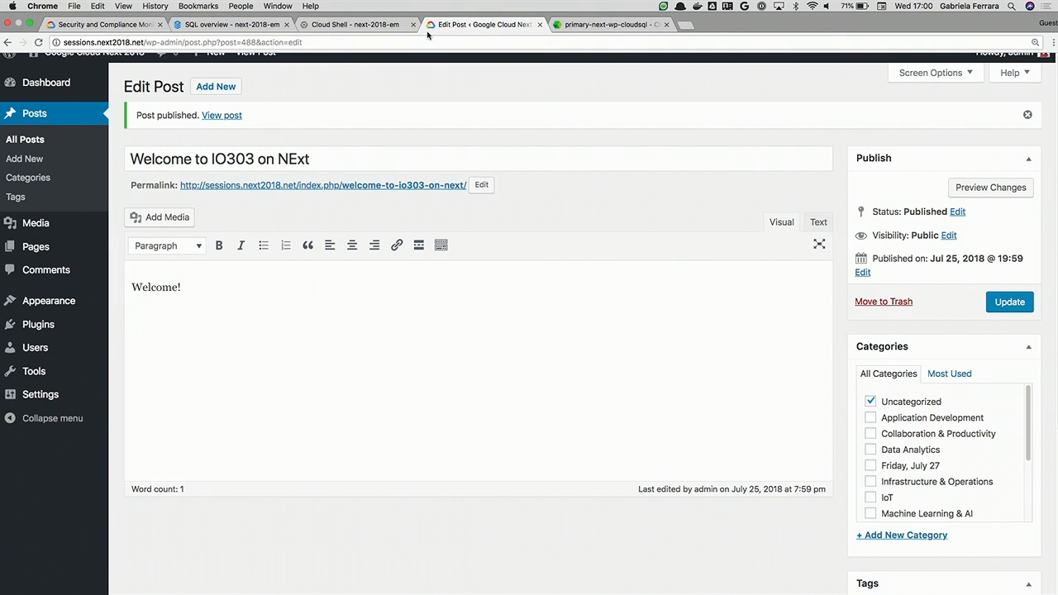
Step: Reconnect Cloud Shell, run hey -n 20000 -c 50 against sessions.next2018.net, and show the monitoring dashboard
left_click(331, 13)
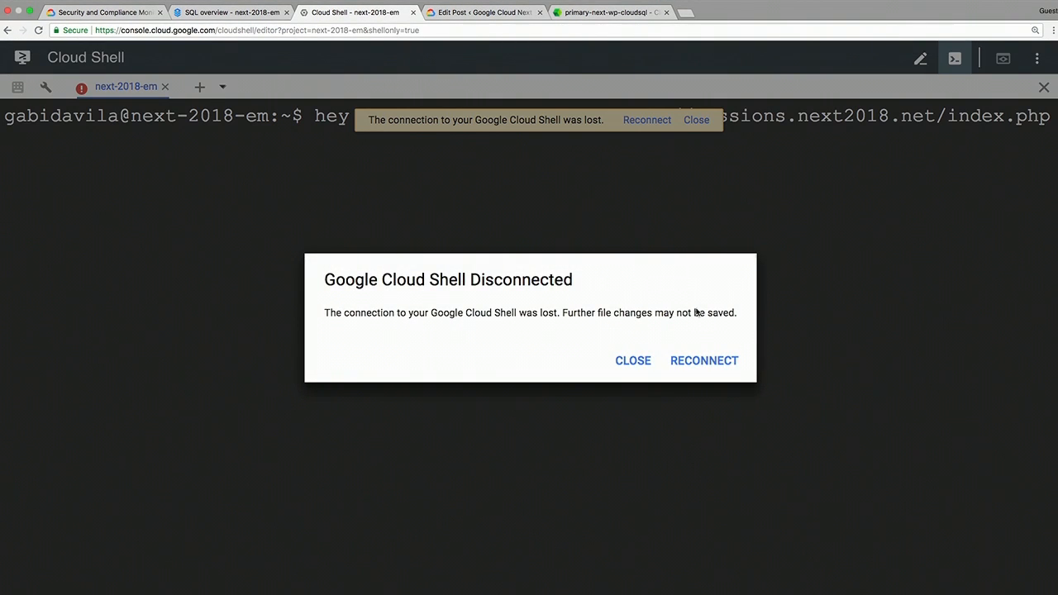
left_click(704, 360)
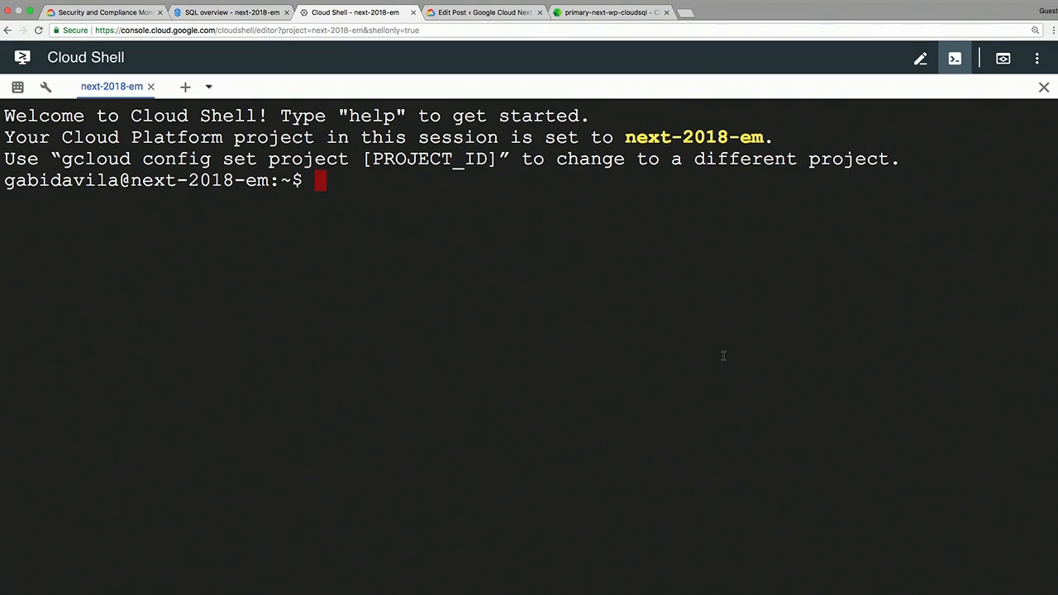
type("hey -n 20000 -c 50 -m GET http://sessions.next2018.net/index.php")
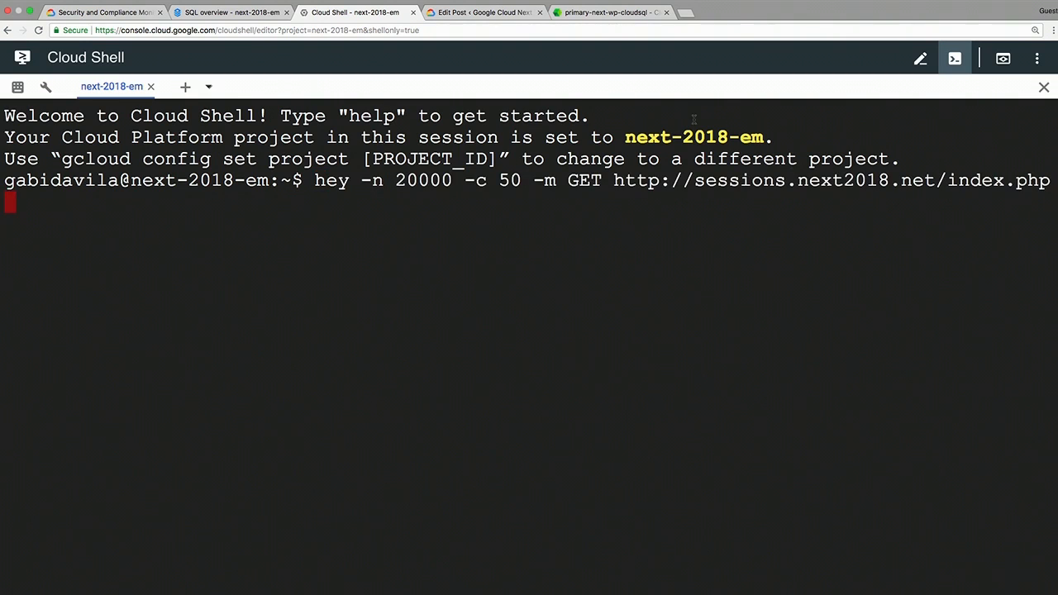
left_click(483, 15)
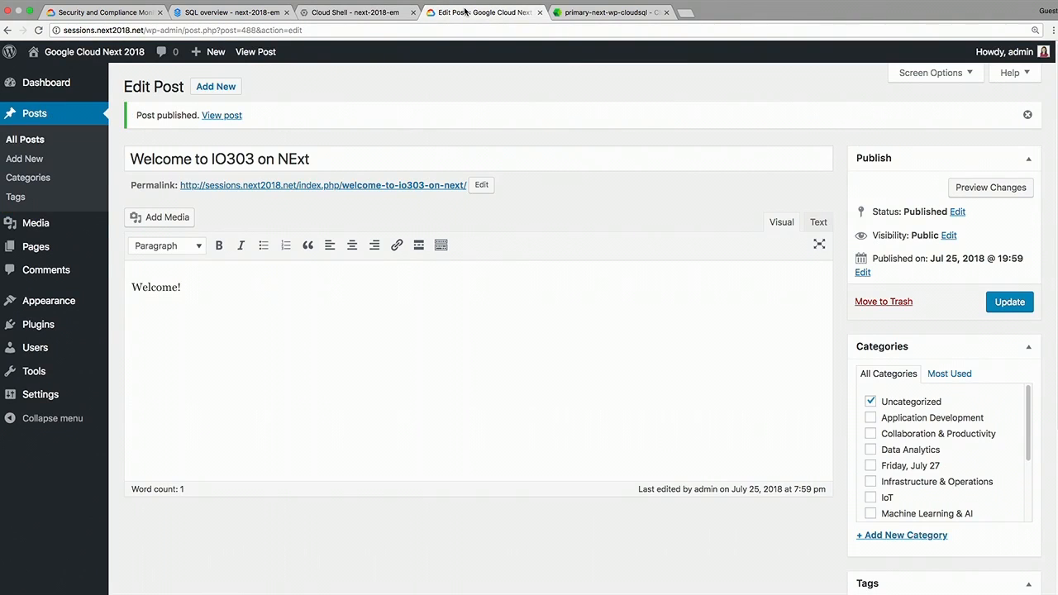
left_click(601, 13)
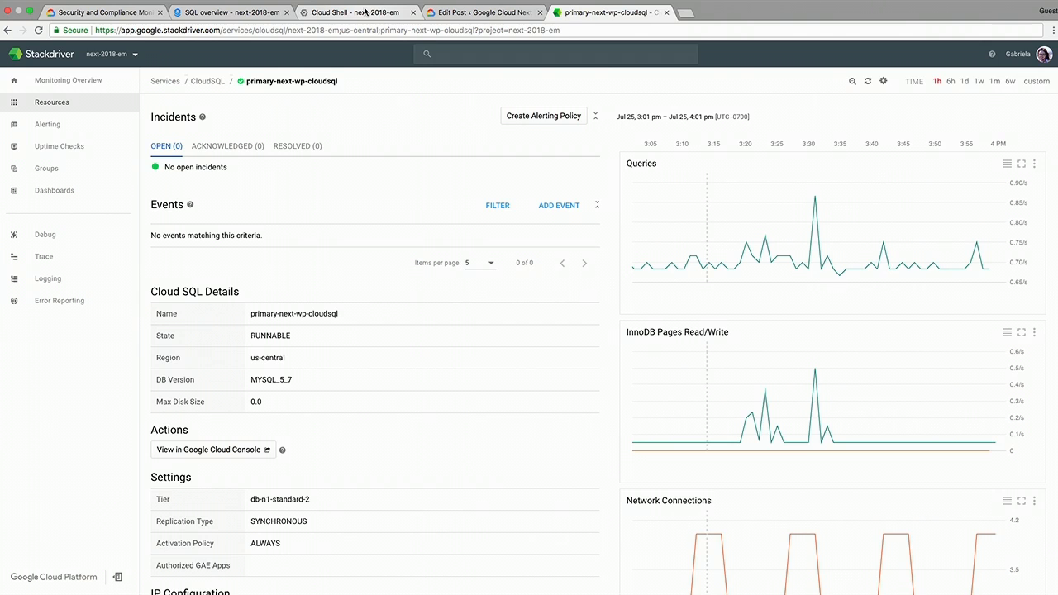
mouse_move(377, 11)
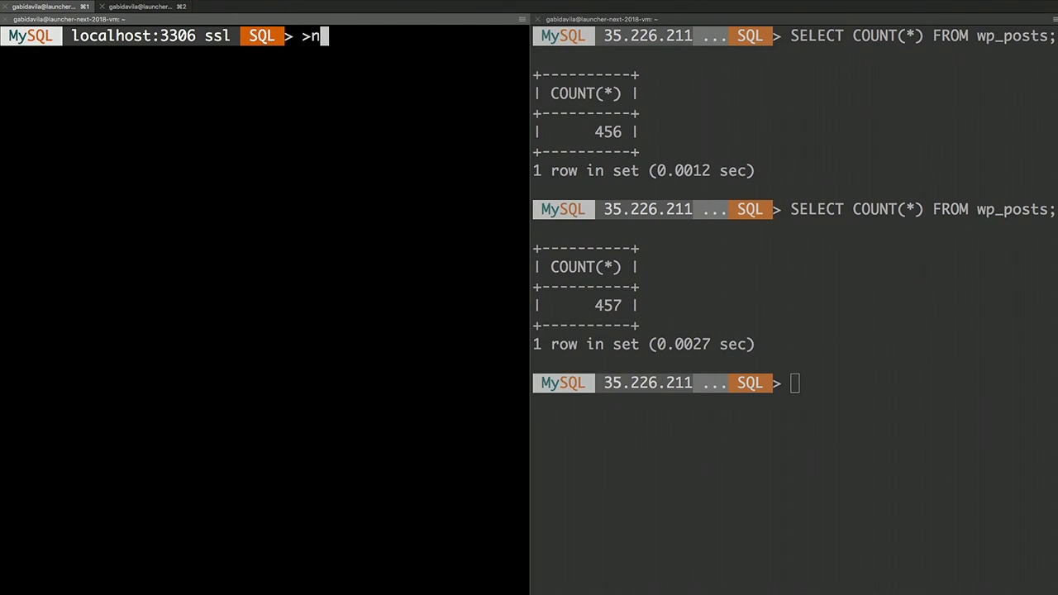
Step: Run FLUSH TABLES WITH READ LOCK; in the local MySQL shell
type("re")
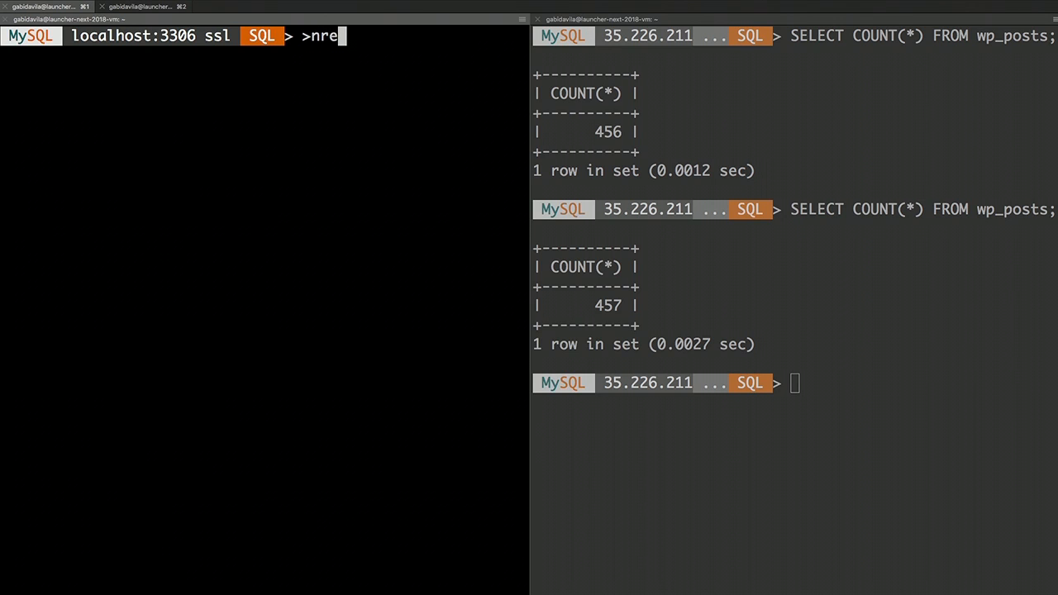
type("FLUSH TABLES WITH READ LOCK;")
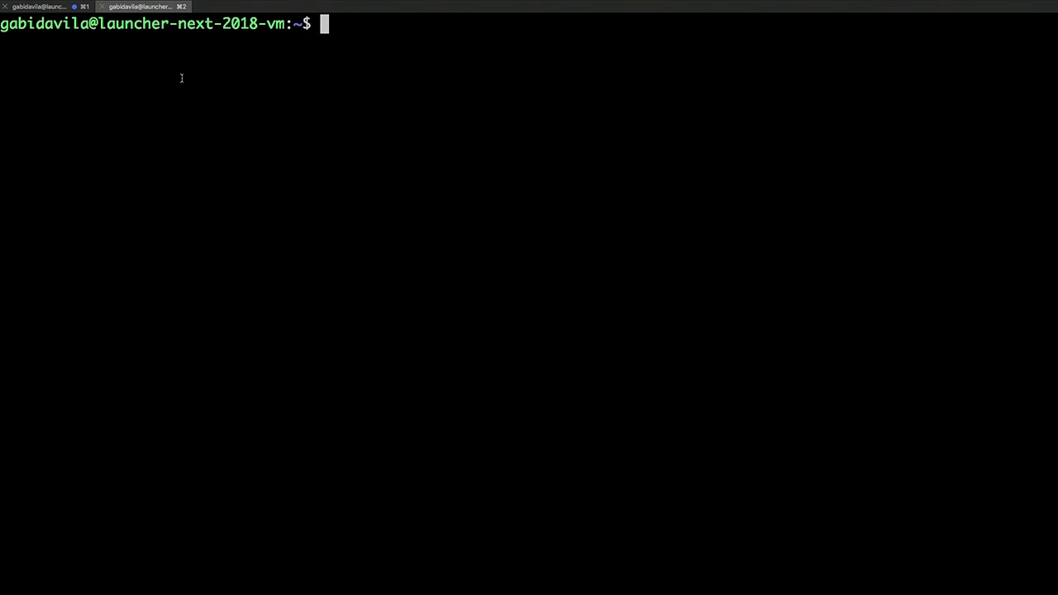
Step: Rewrite wp-config.php's database host from localhost to 35.226.211.171 with sed
type(">edi")
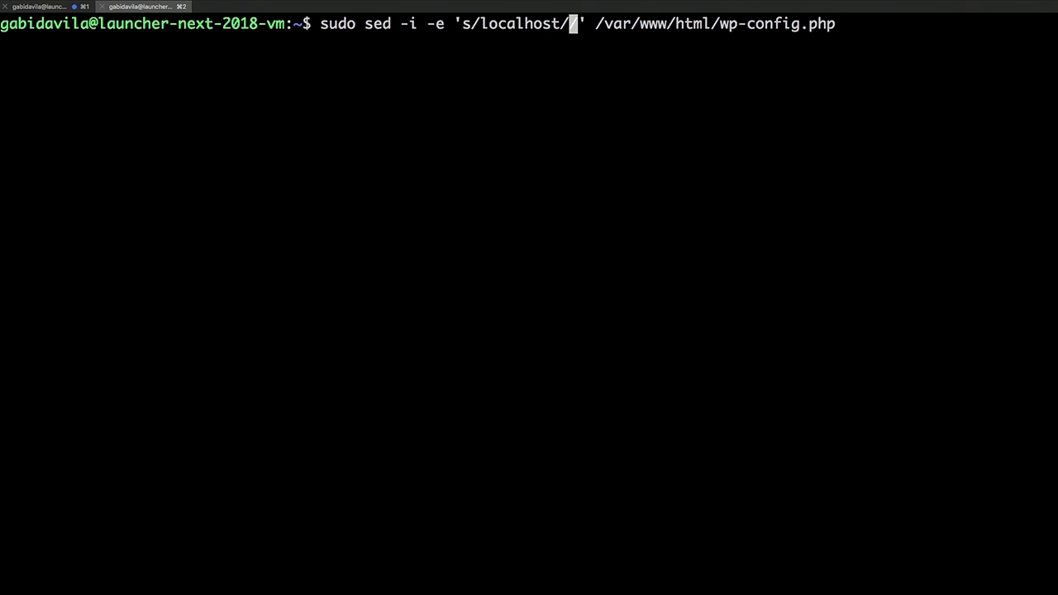
type("35")
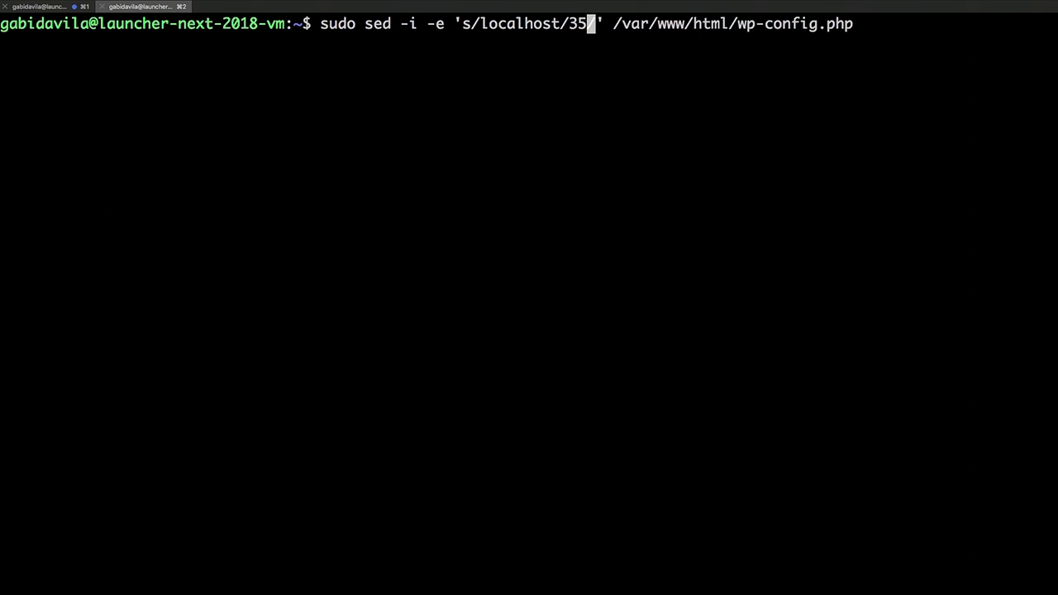
type(".226.")
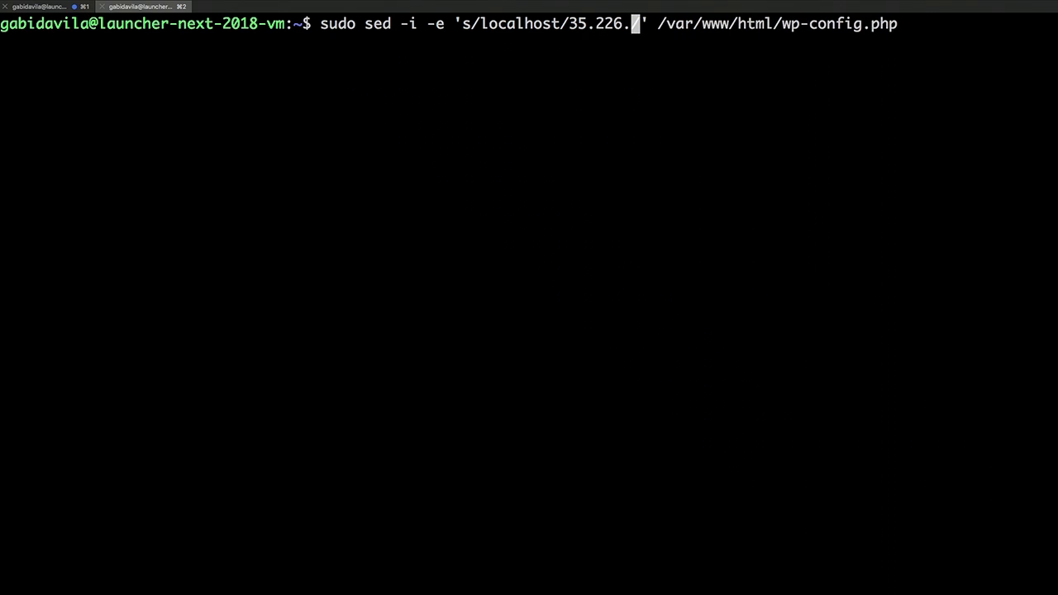
type("211.171")
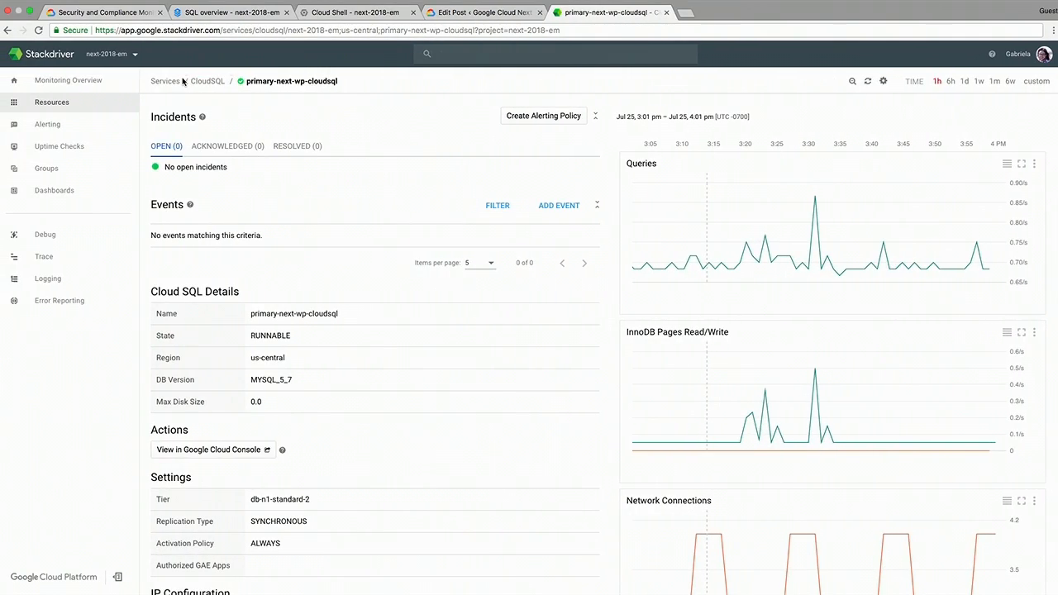
Step: Promote primary-next-wp-cloudsql from its details page and confirm the promotion
left_click(223, 14)
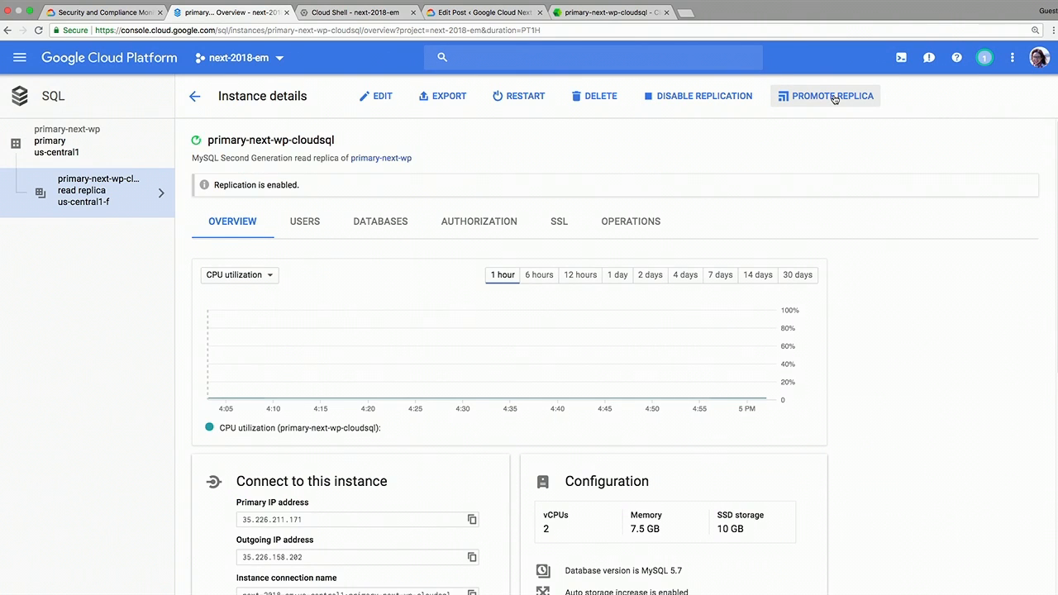
left_click(833, 95)
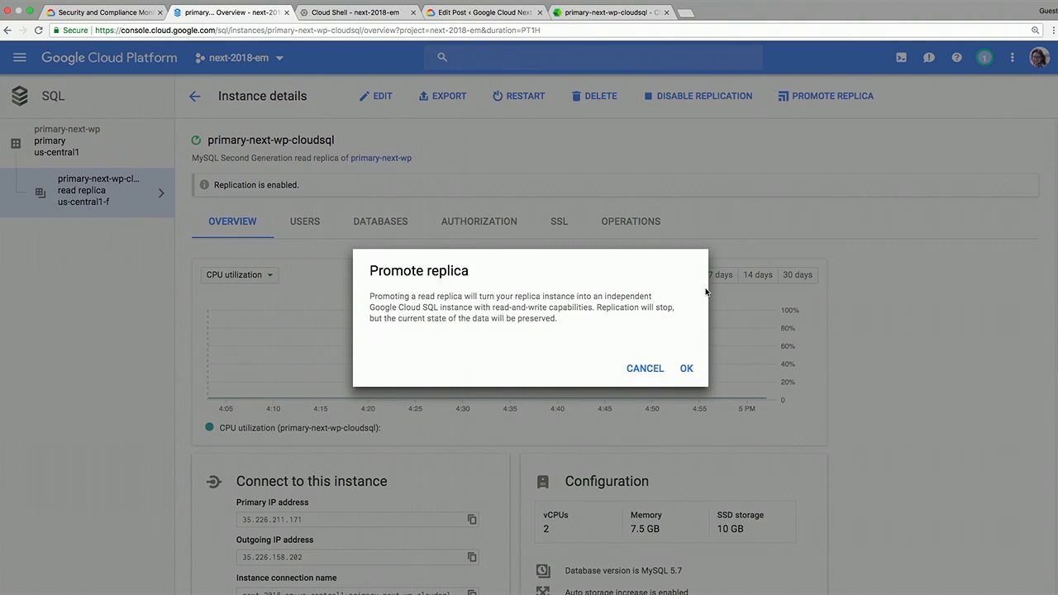
mouse_move(693, 358)
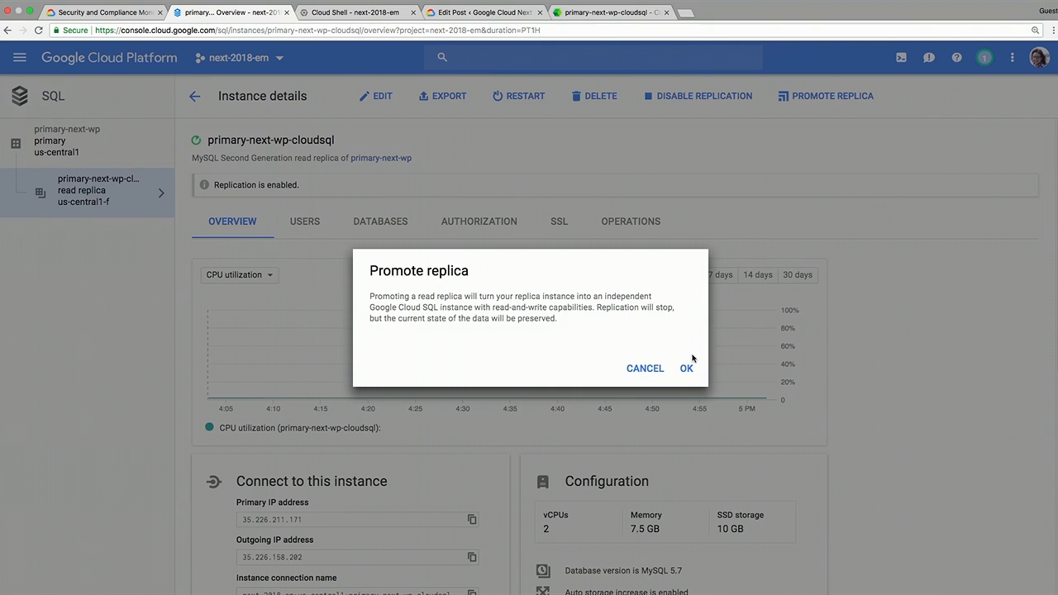
left_click(686, 367)
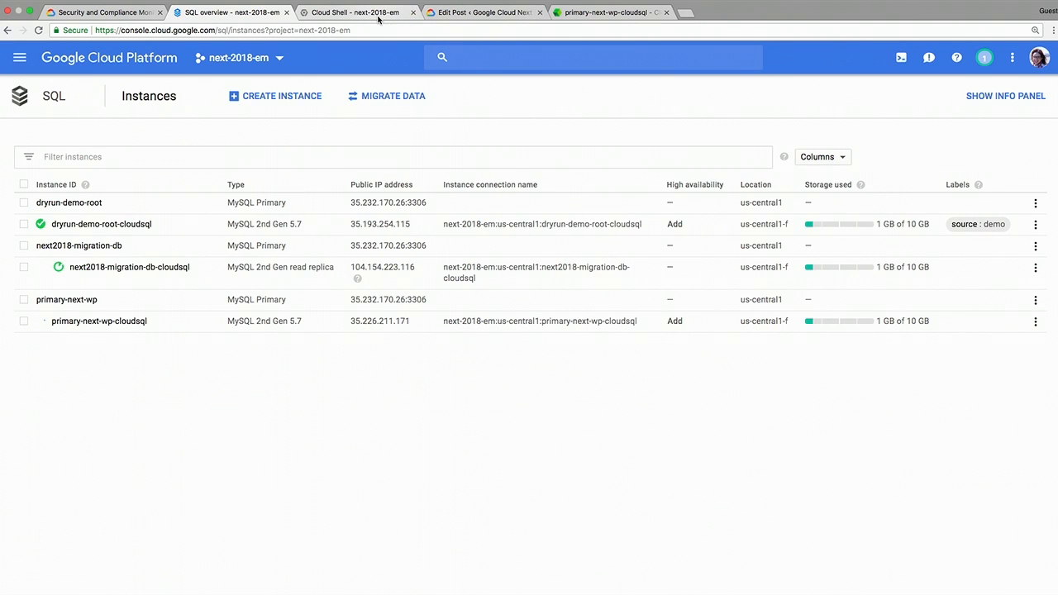
left_click(341, 14)
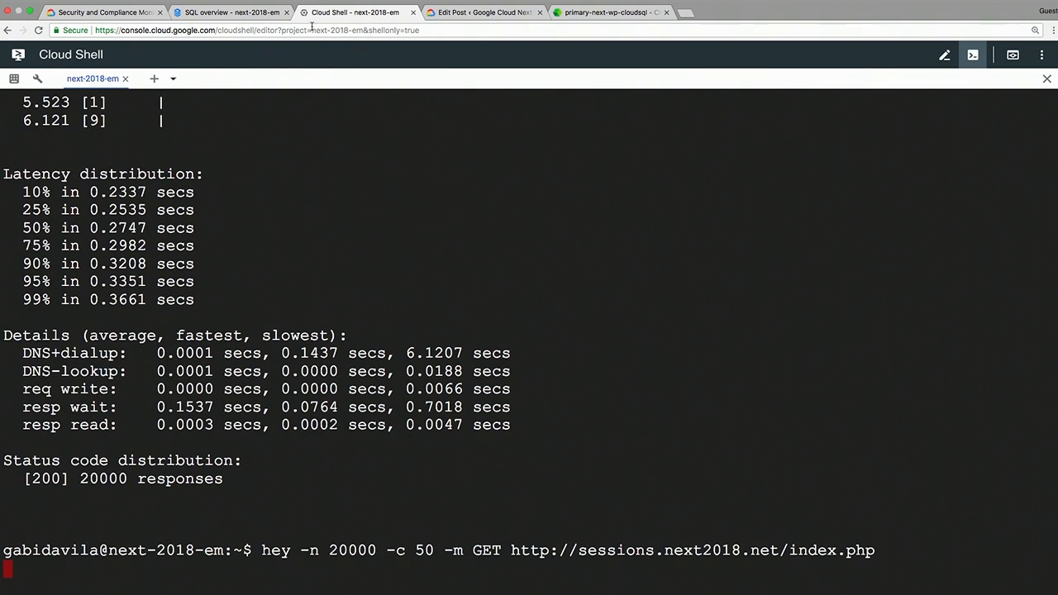
mouse_move(310, 68)
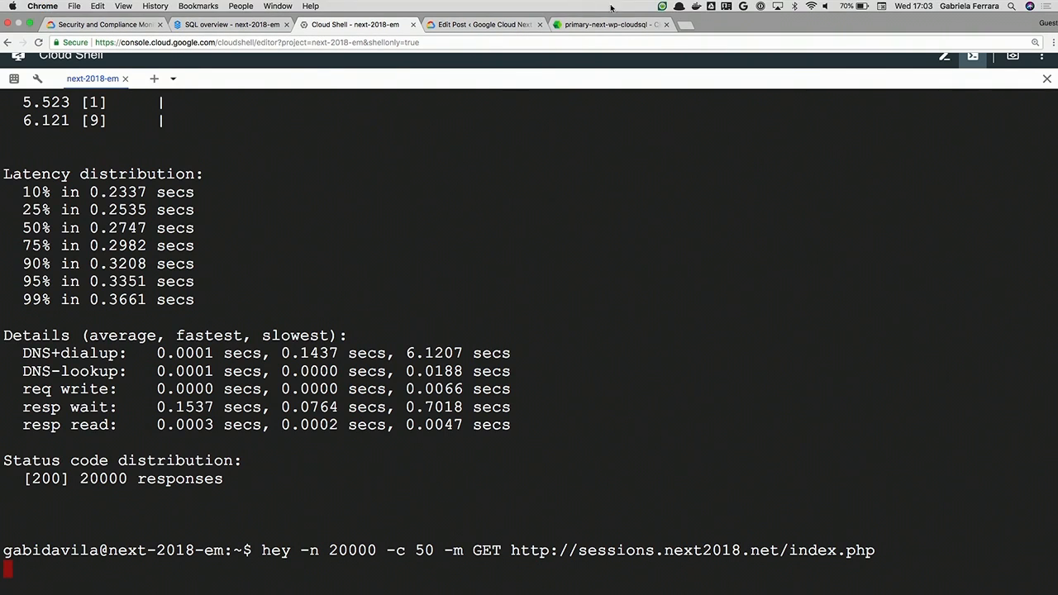
Step: Return to primary-next-wp-cloudsql's details, now shown as a master instance
left_click(230, 25)
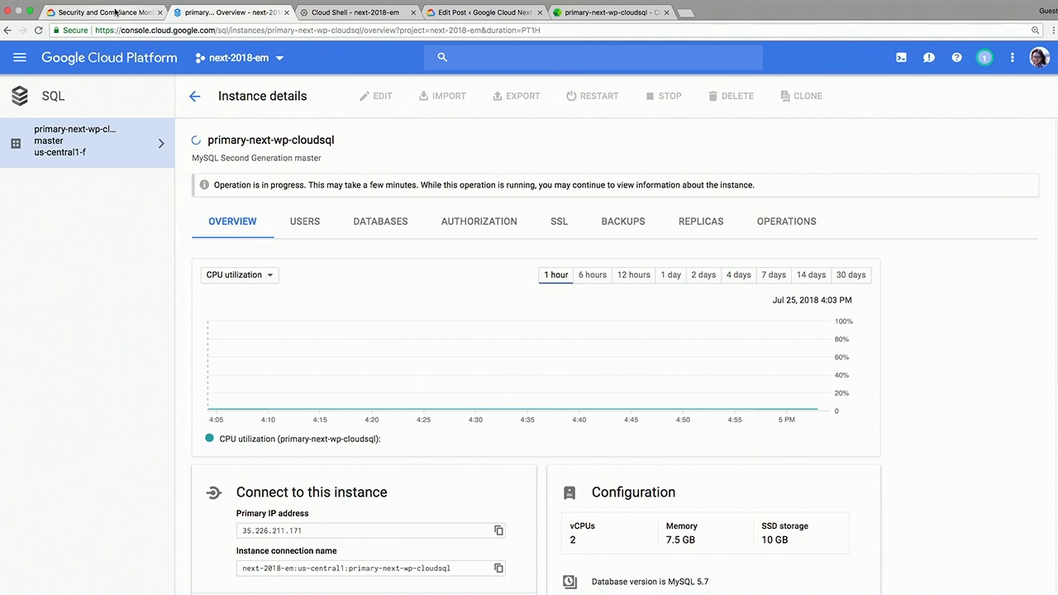
left_click(99, 13)
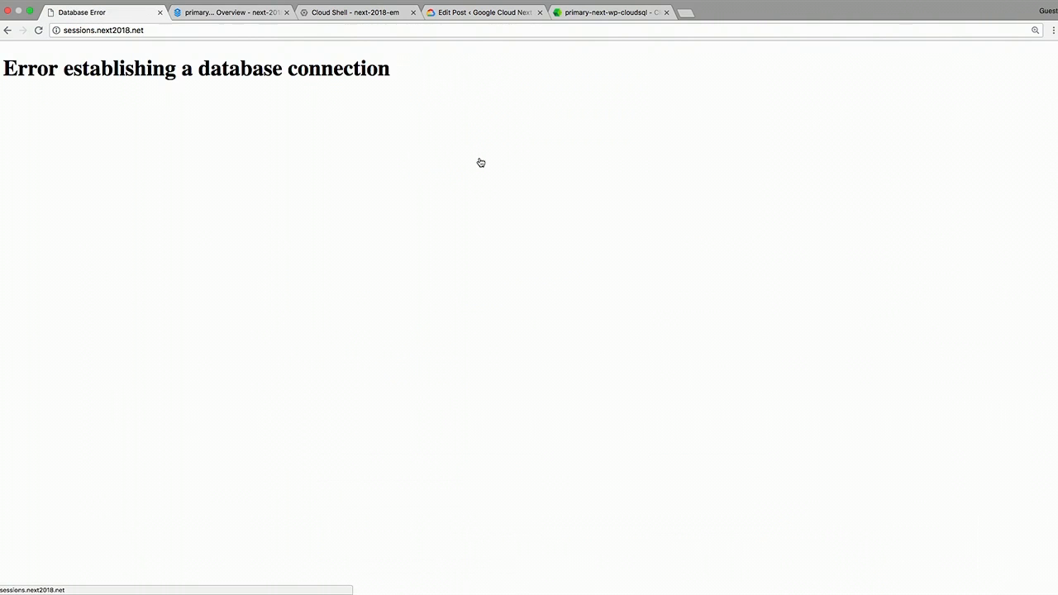
mouse_move(334, 70)
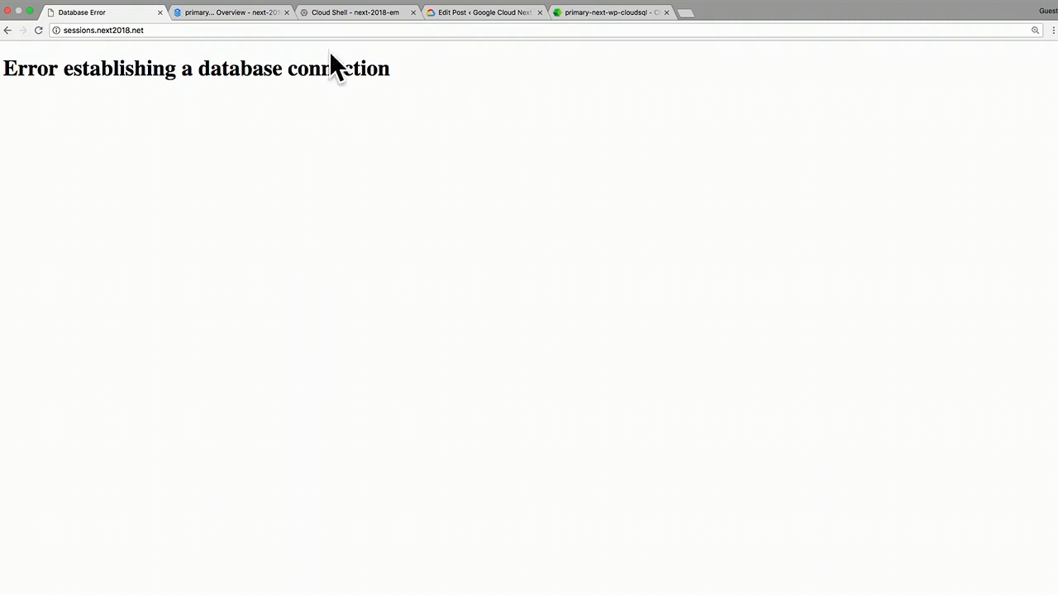
mouse_move(364, 15)
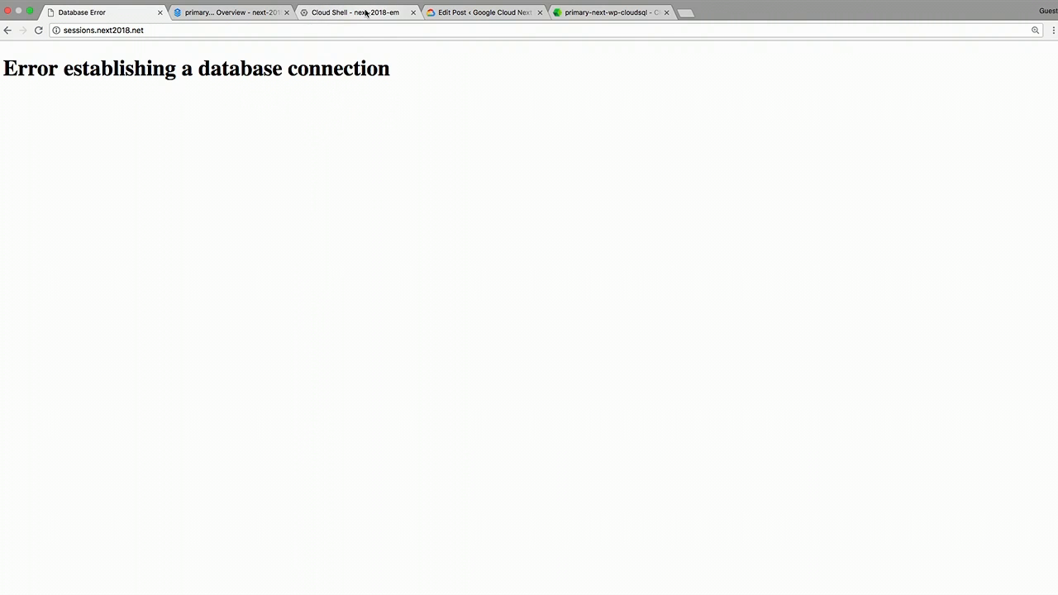
mouse_move(370, 10)
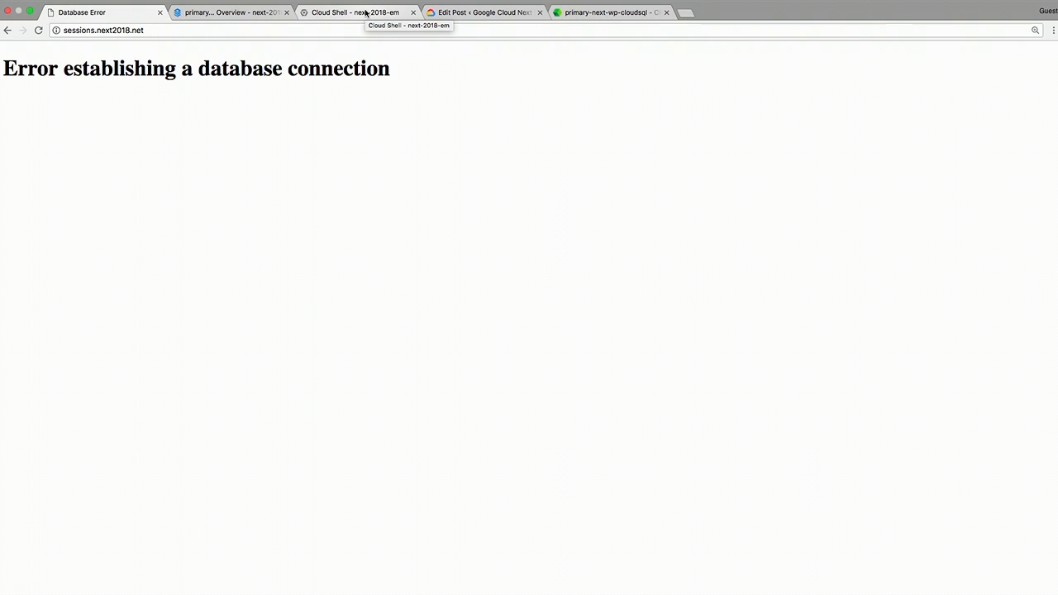
left_click(232, 12)
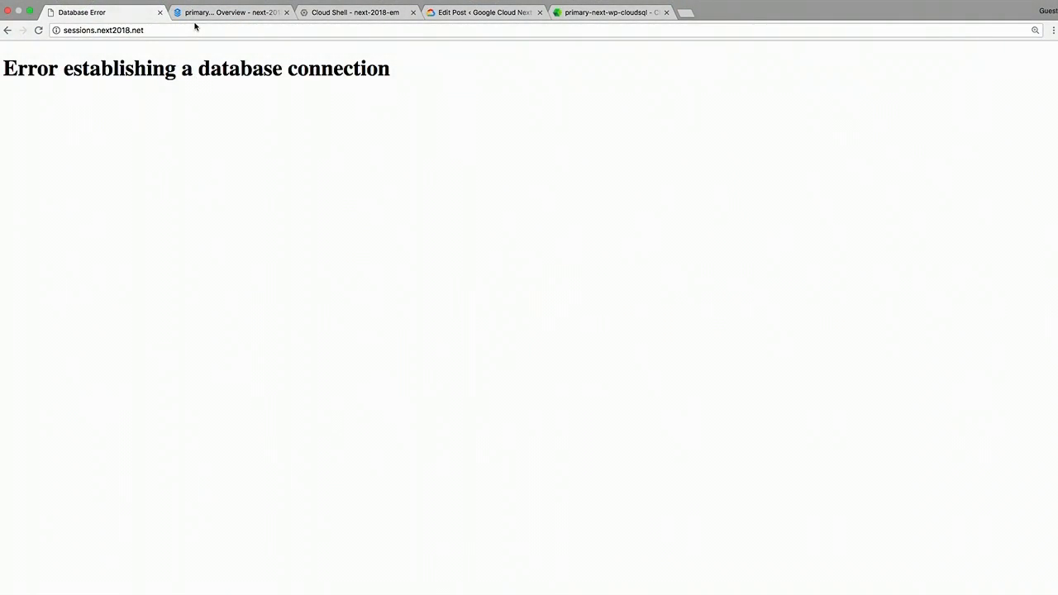
left_click(232, 13)
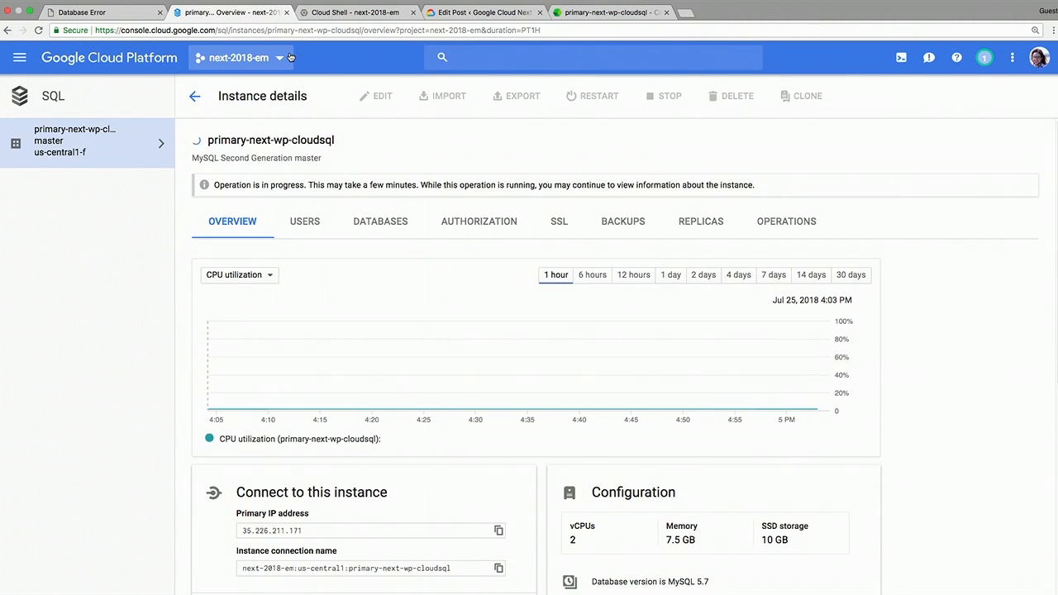
mouse_move(353, 76)
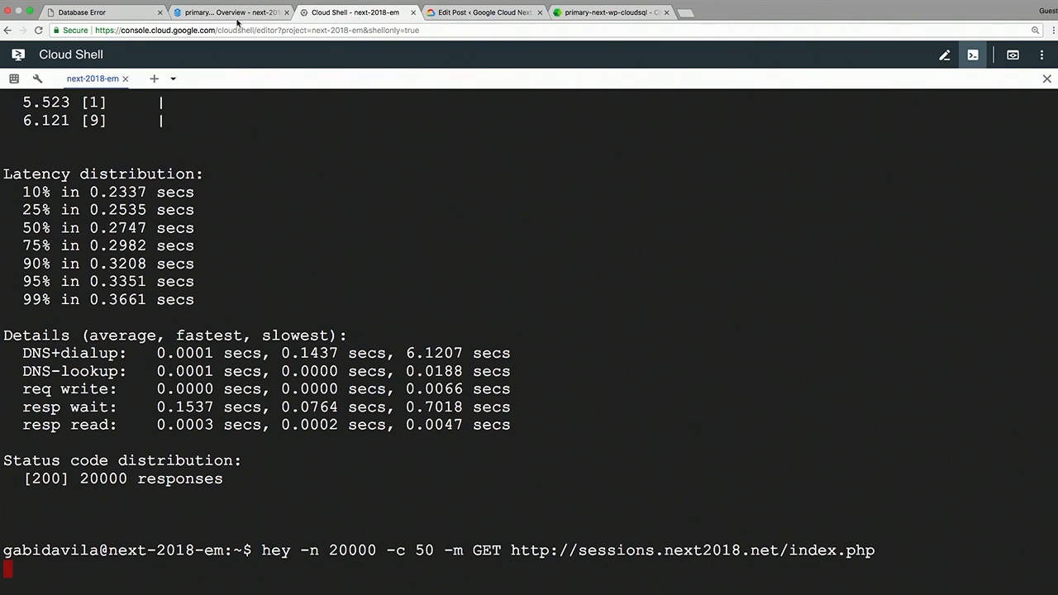
mouse_move(232, 17)
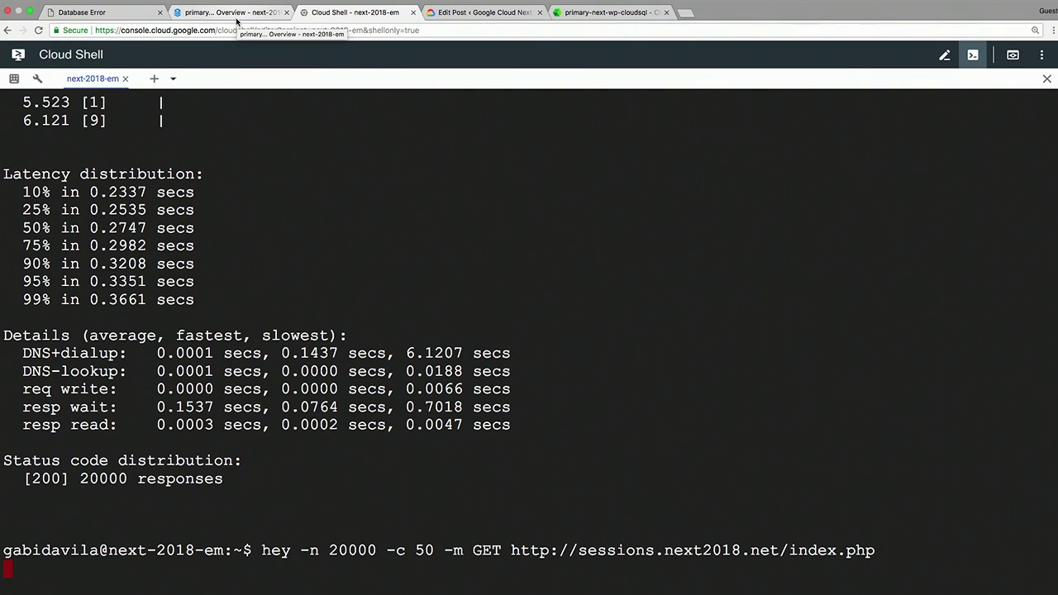
left_click(231, 13)
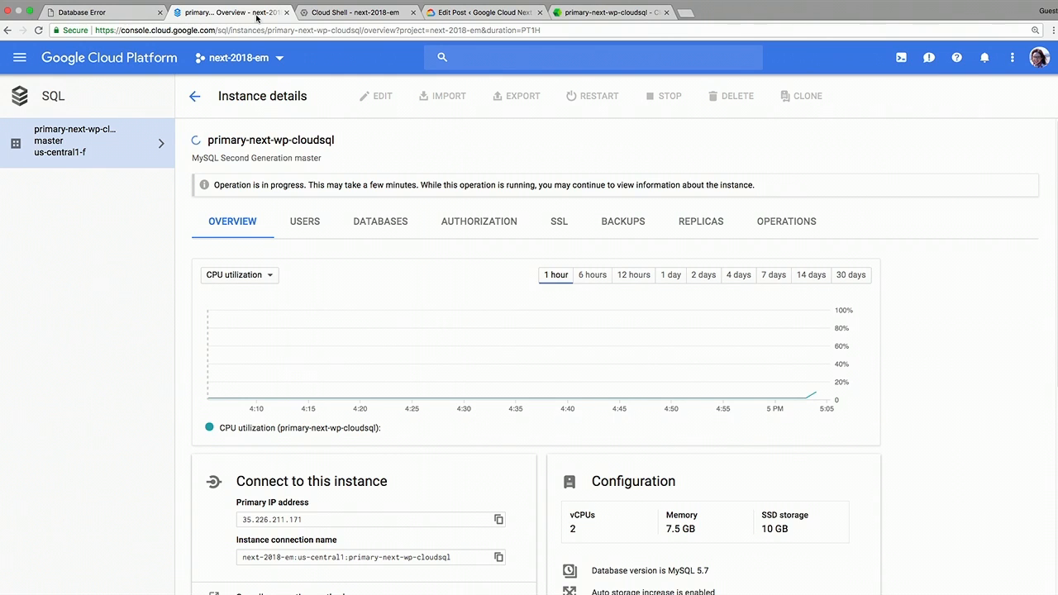
mouse_move(351, 12)
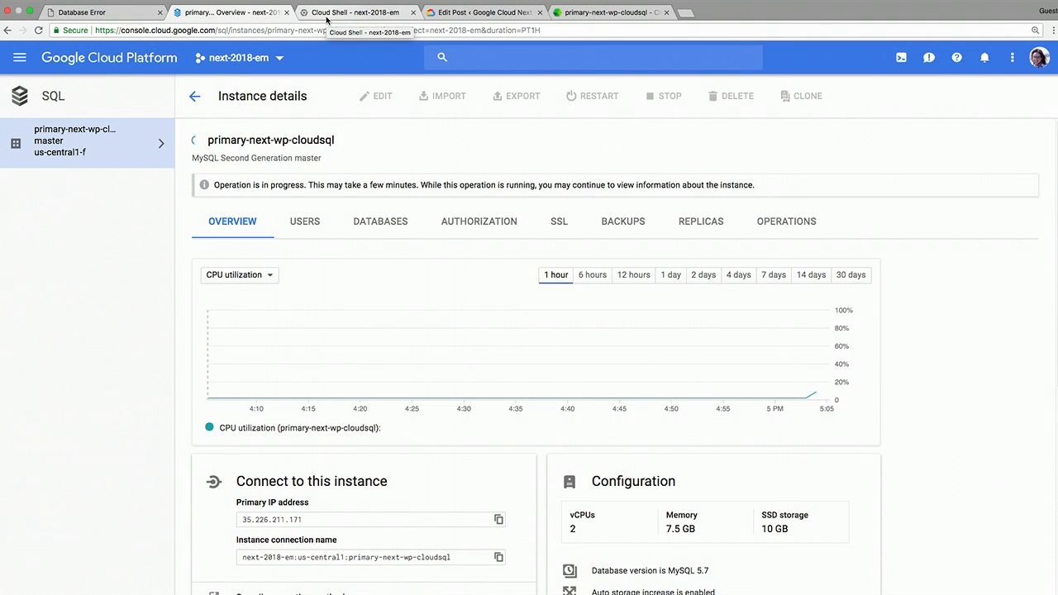
left_click(347, 13)
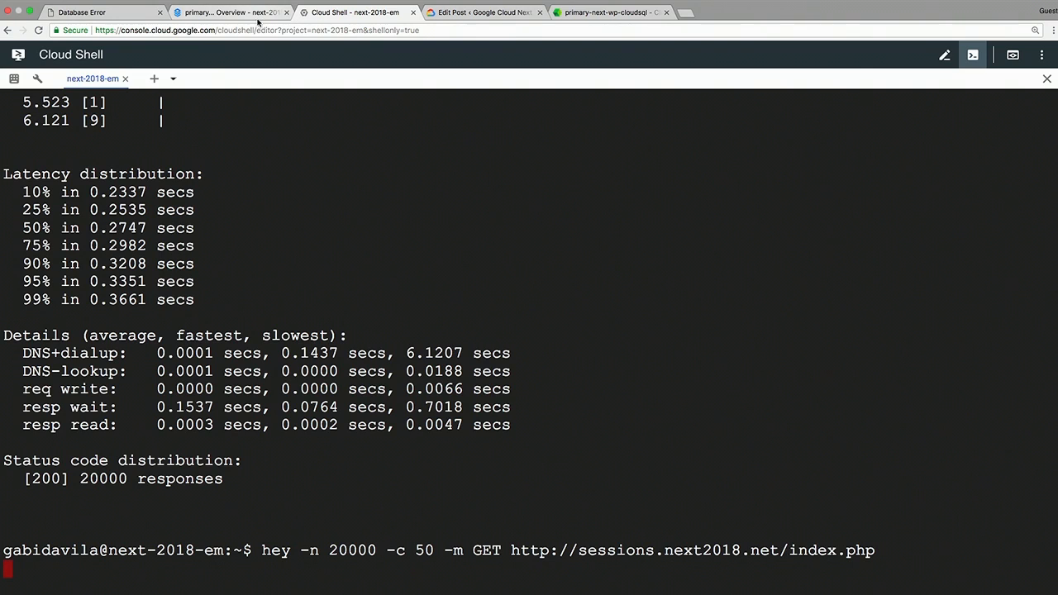
left_click(232, 13)
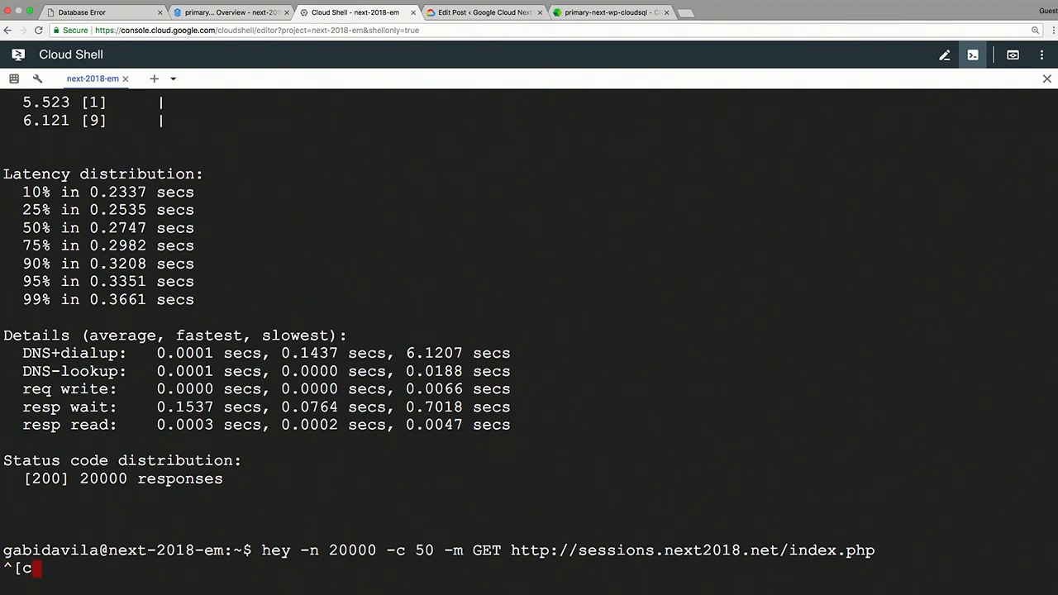
key("ctrl+c")
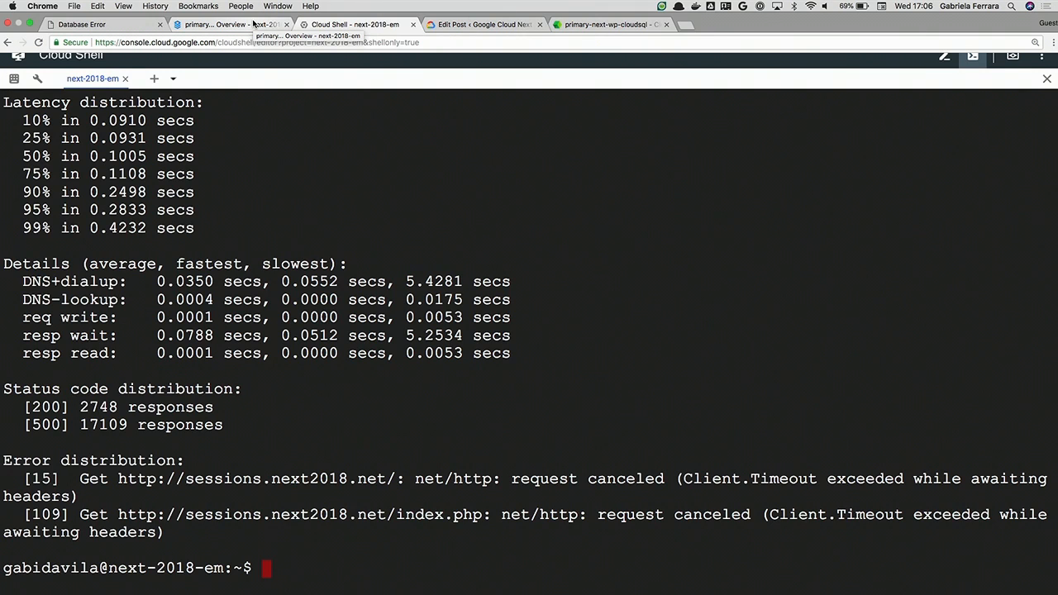
Step: Check the primary's overview, confirm the sessions site still errors, and return to the overview
left_click(239, 13)
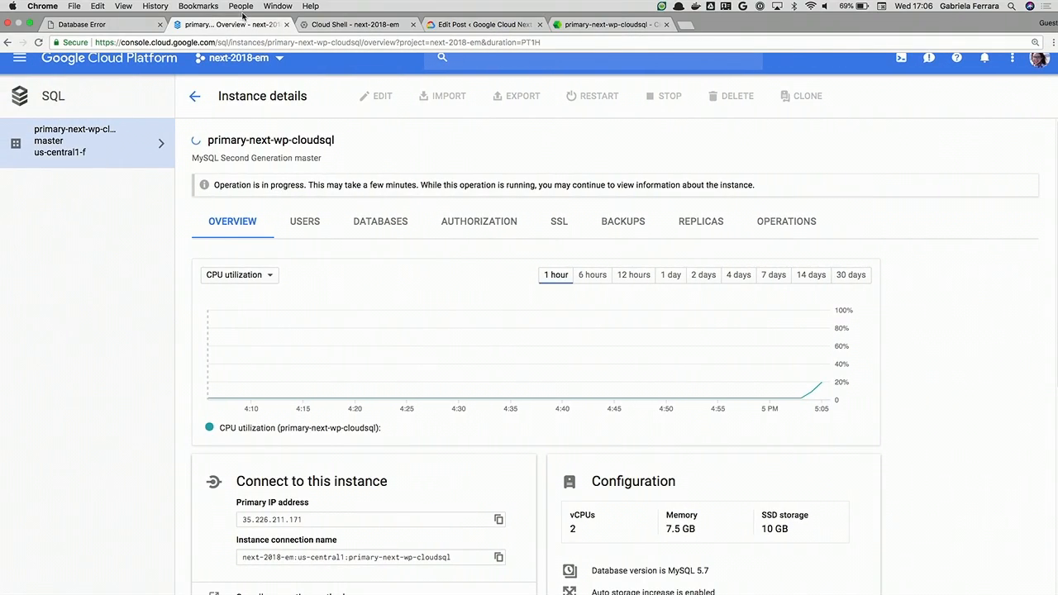
left_click(83, 26)
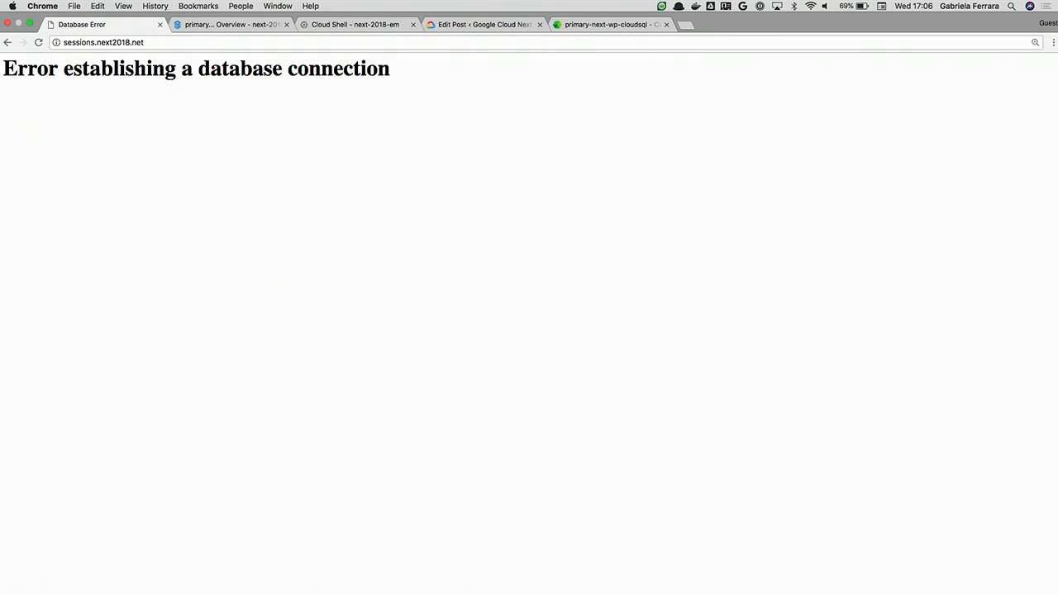
left_click(231, 26)
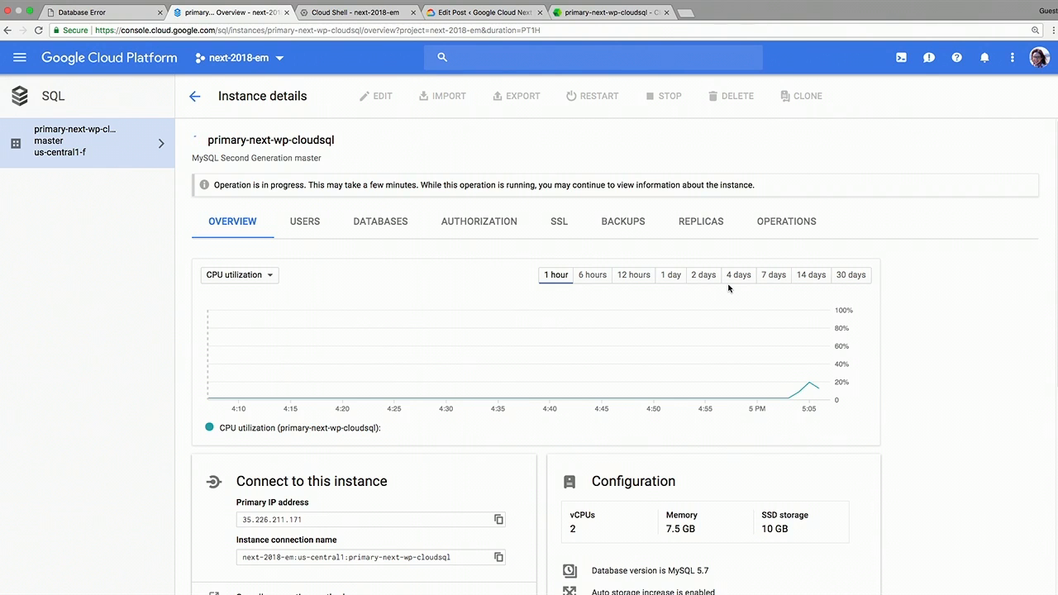
mouse_move(589, 290)
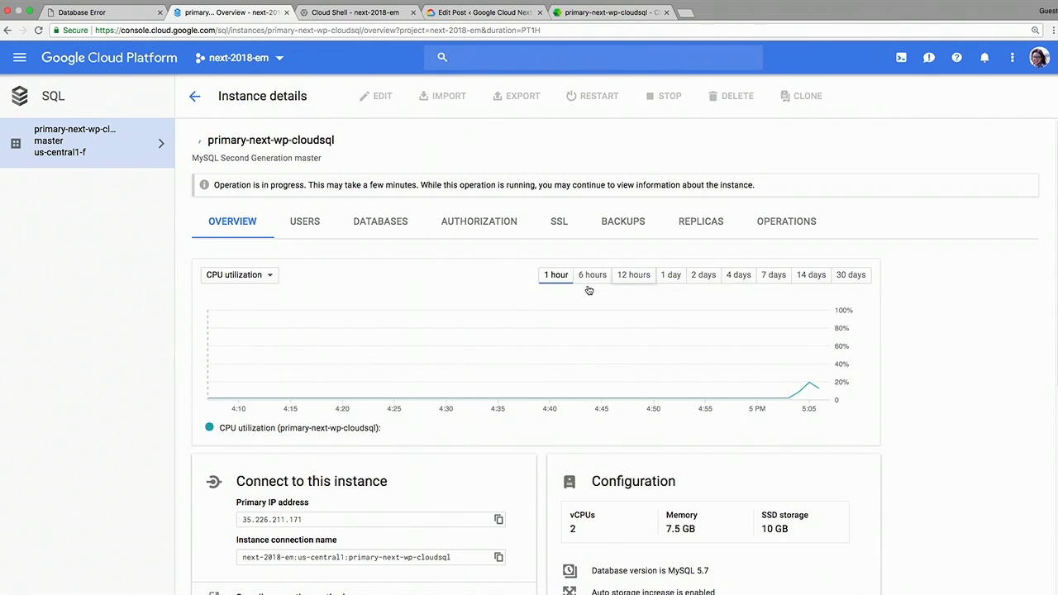
Step: In the web server shell, compose the sed rewriting wp-config.php host 35.226.211.171 to 104.154.223.116
left_click(192, 96)
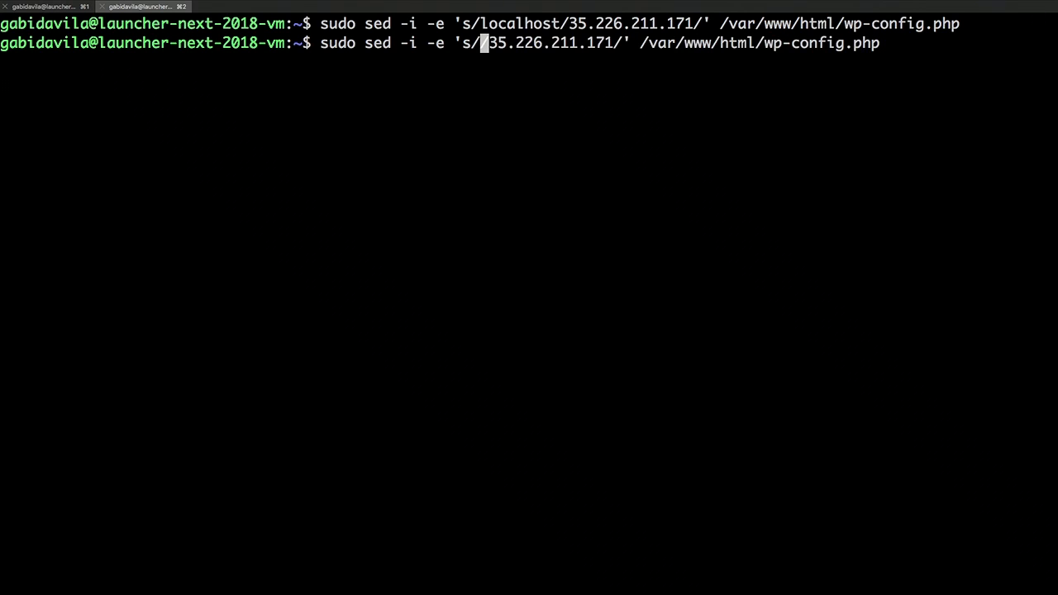
type("35.")
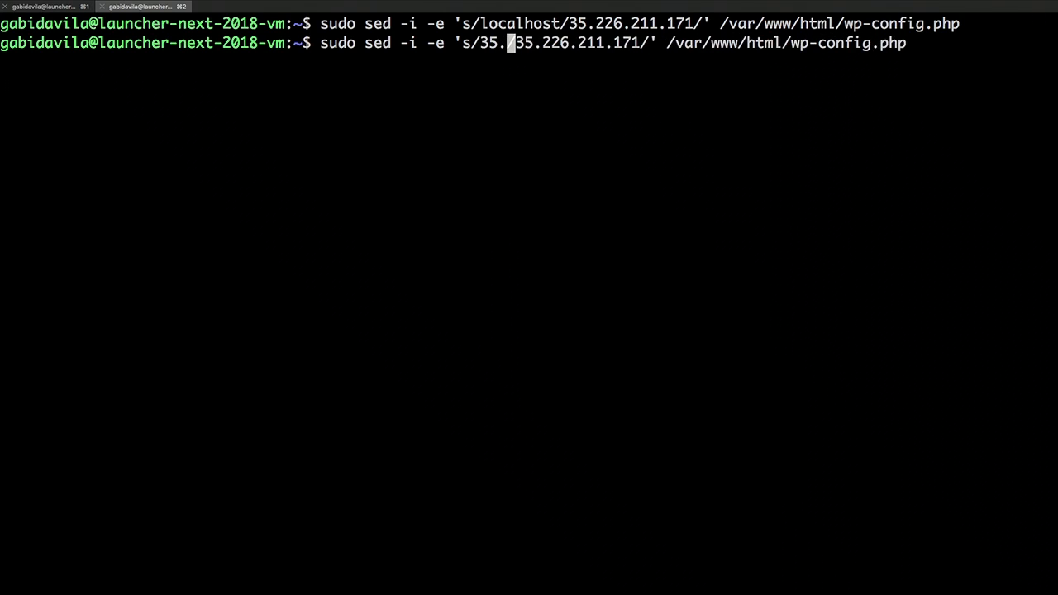
type("226.")
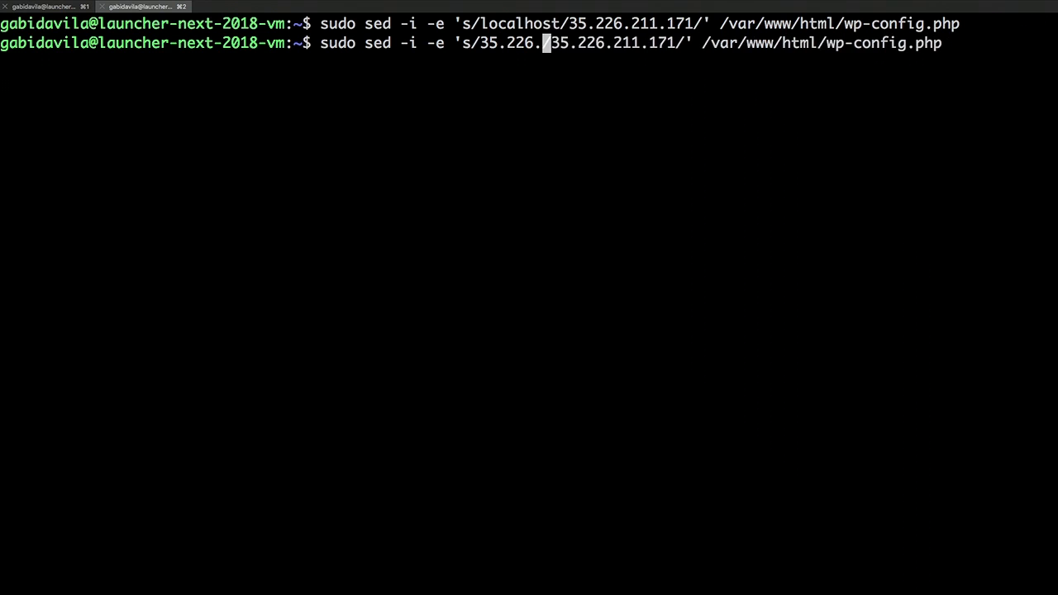
type("211.171")
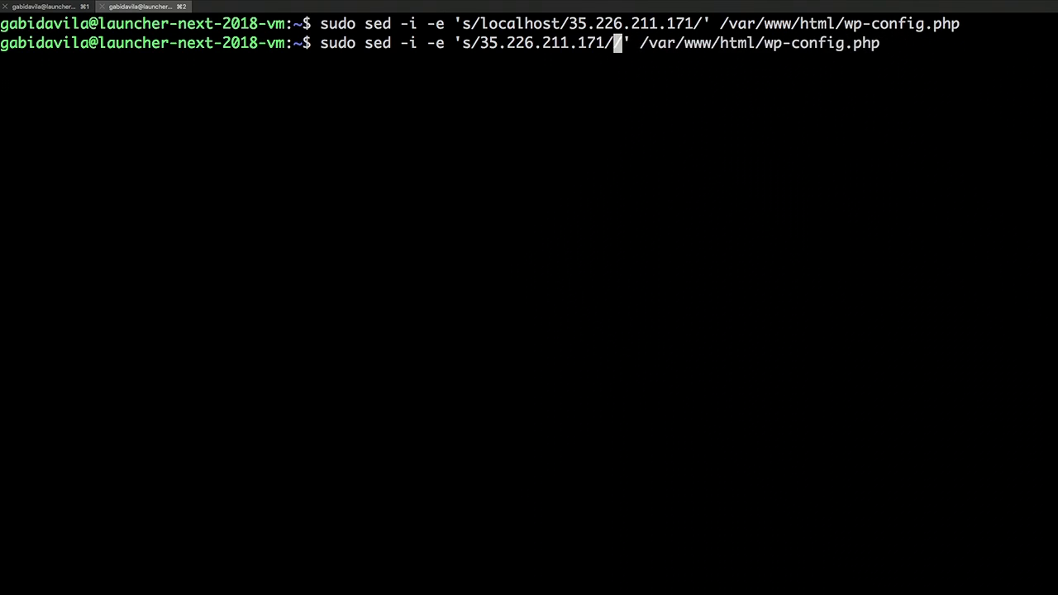
type("104.154.223.116")
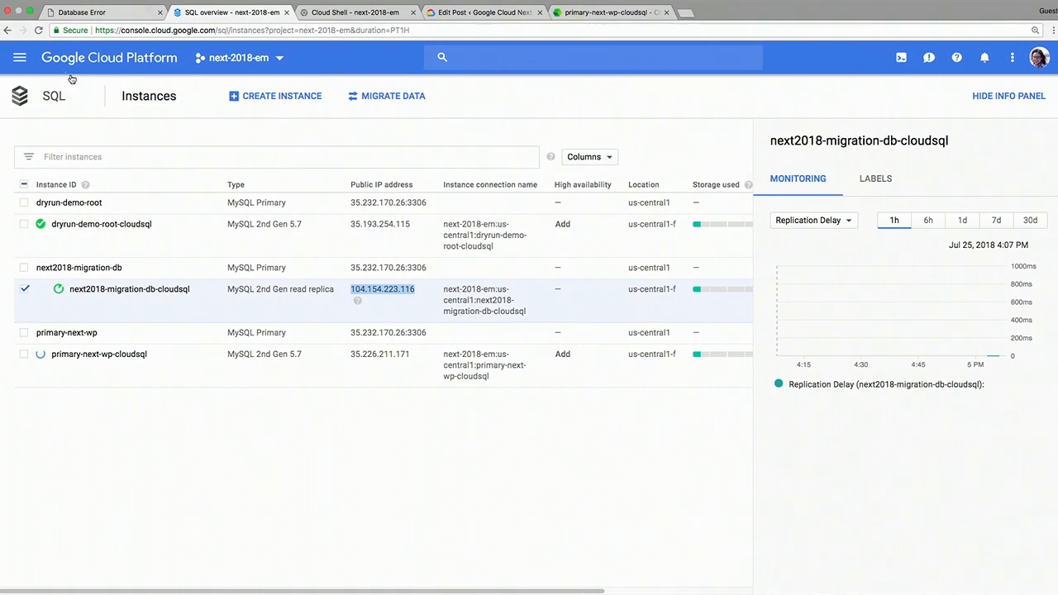
Step: Promote next2018-migration-db-cloudsql from read replica to standalone instance and confirm
left_click(128, 290)
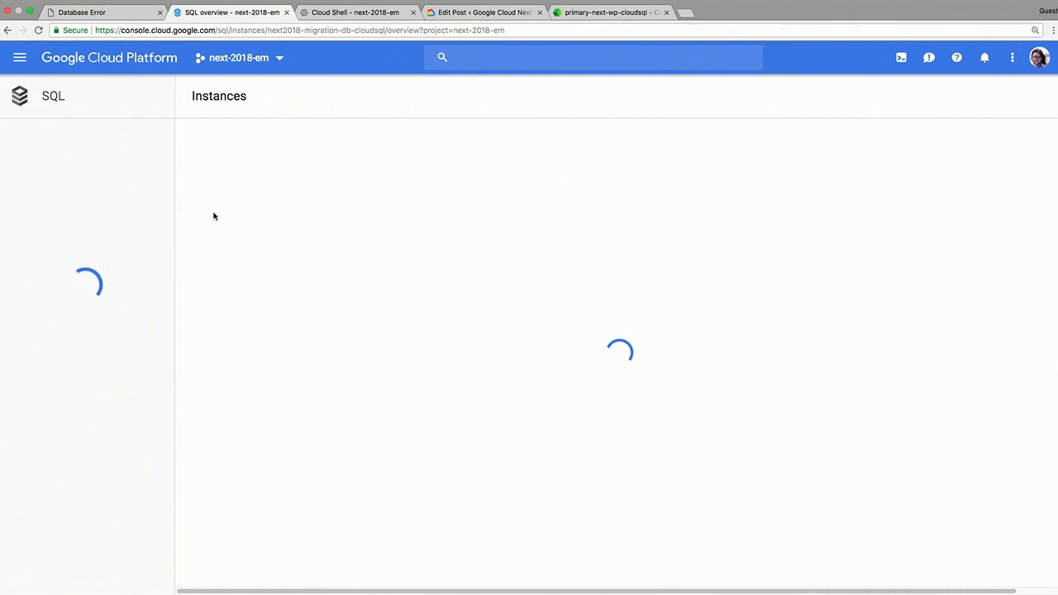
left_click(833, 96)
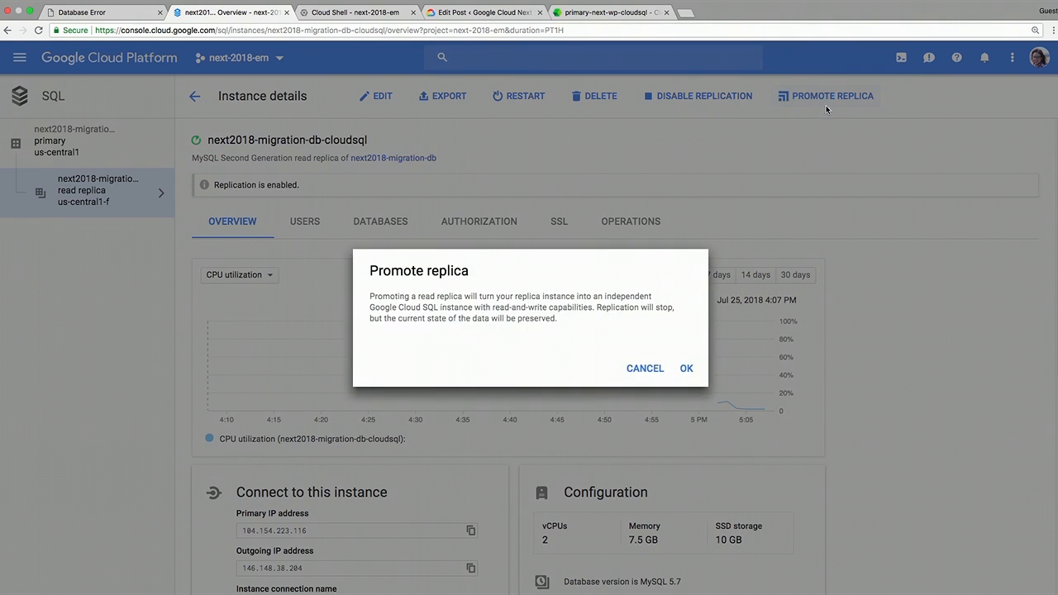
left_click(686, 367)
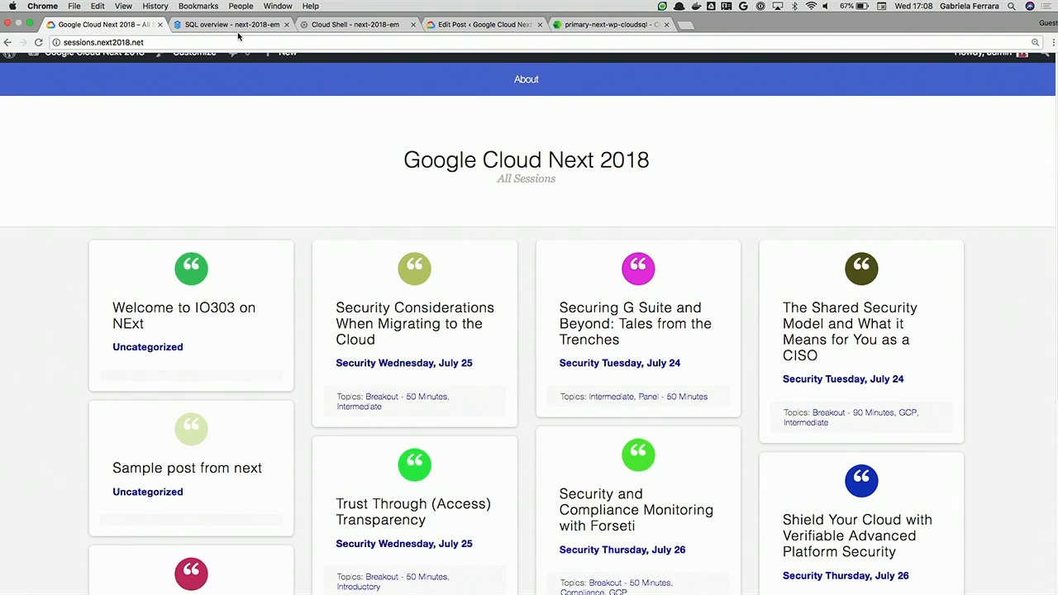
Step: Confirm the migration instance shows standalone in the SQL list, check Cloud Shell, and enter the Welcome post editor
left_click(231, 25)
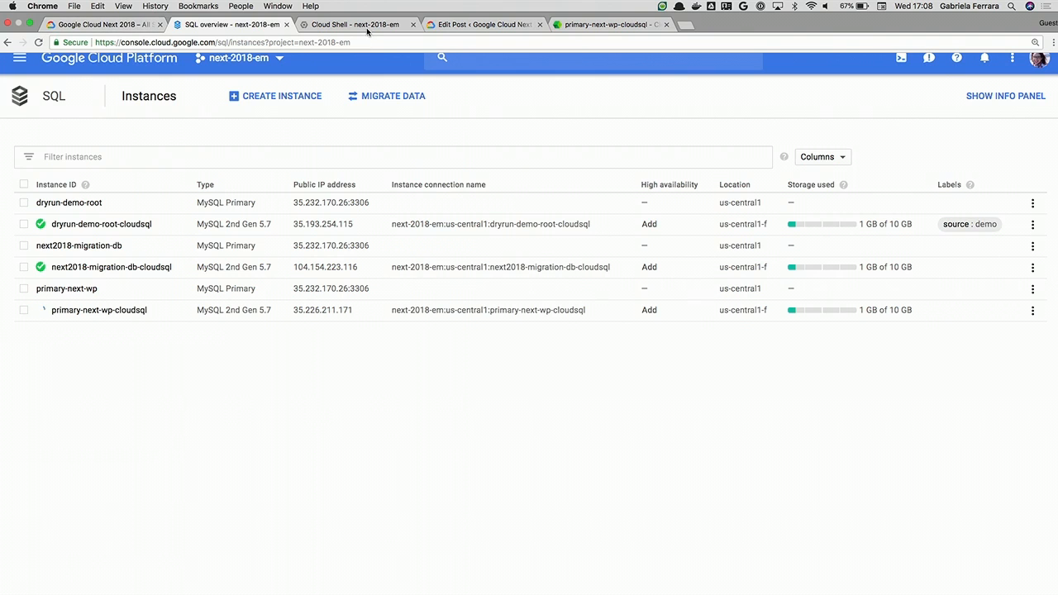
left_click(348, 25)
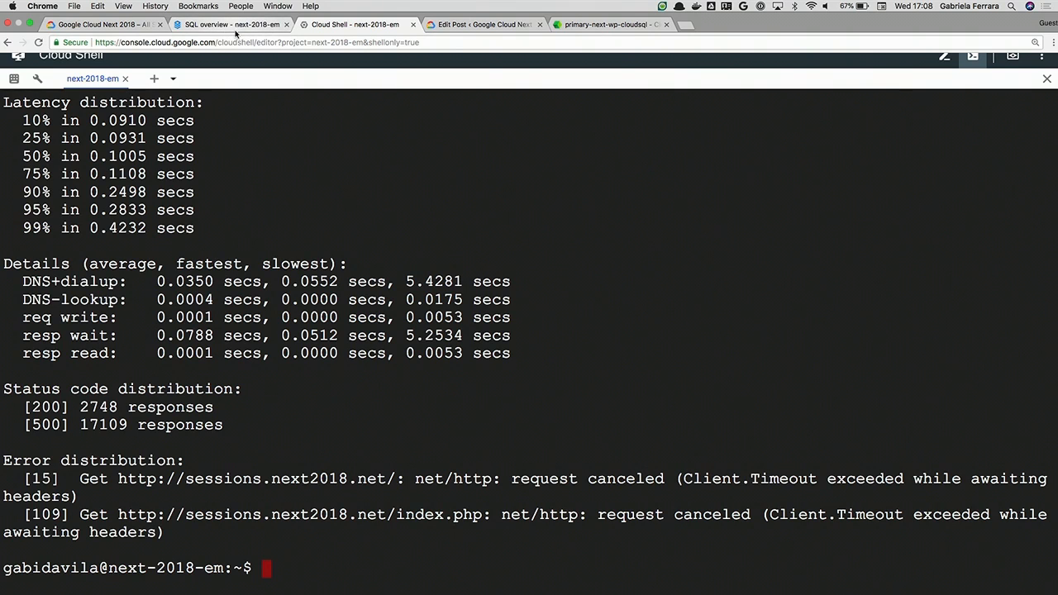
left_click(482, 25)
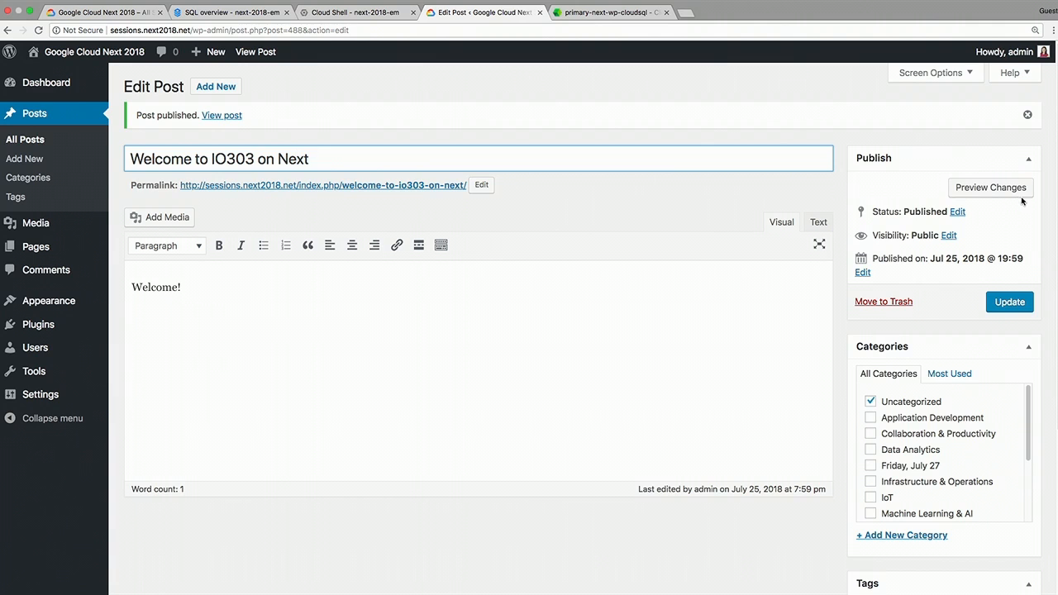
left_click(1008, 301)
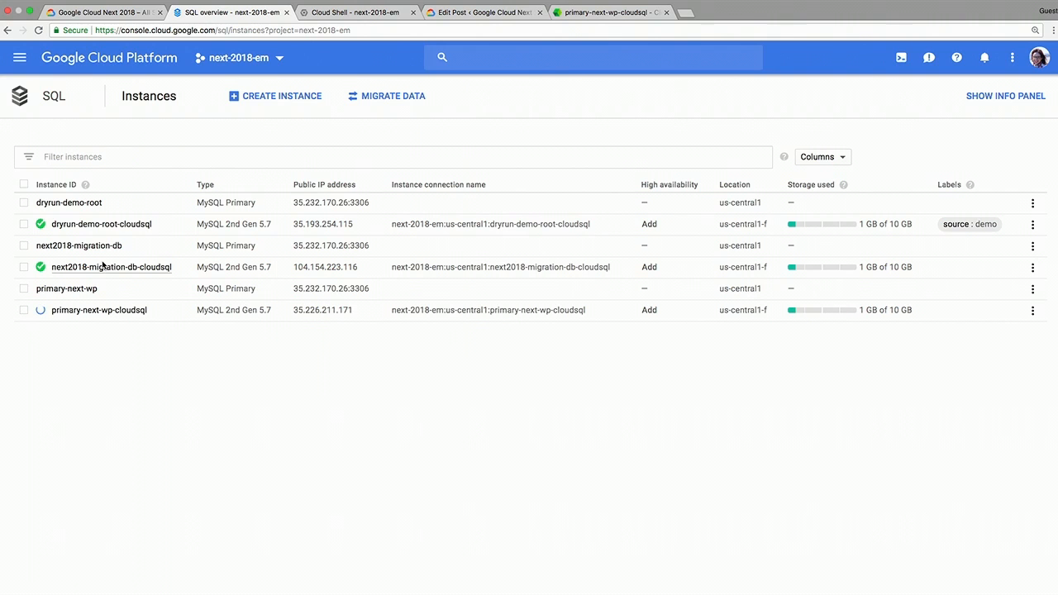
Step: Select next2018-migration-db-cloudsql to view its CPU monitoring, then its Instance details overview
left_click(111, 266)
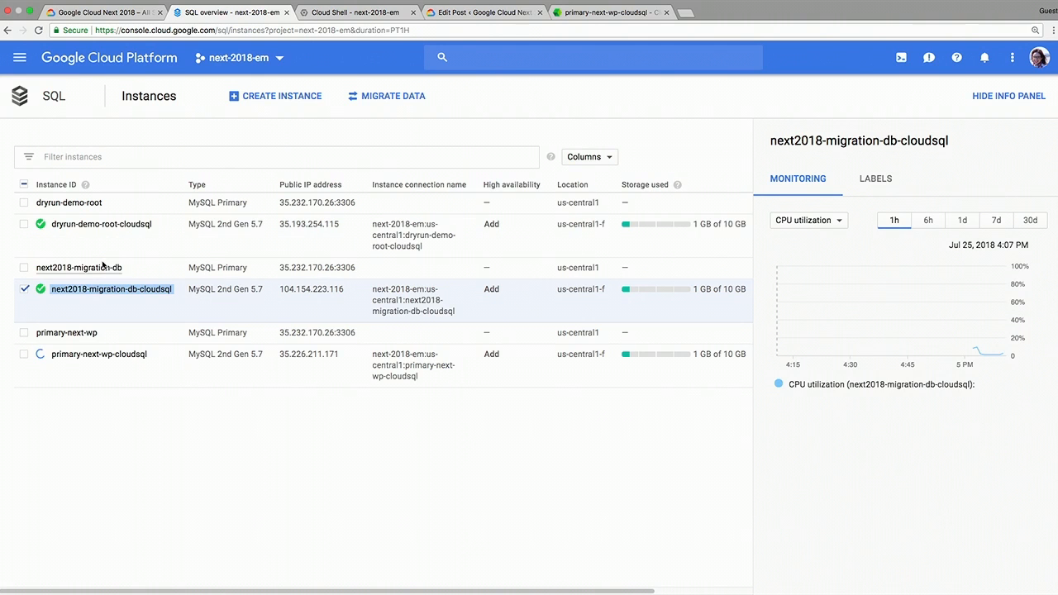
left_click(110, 290)
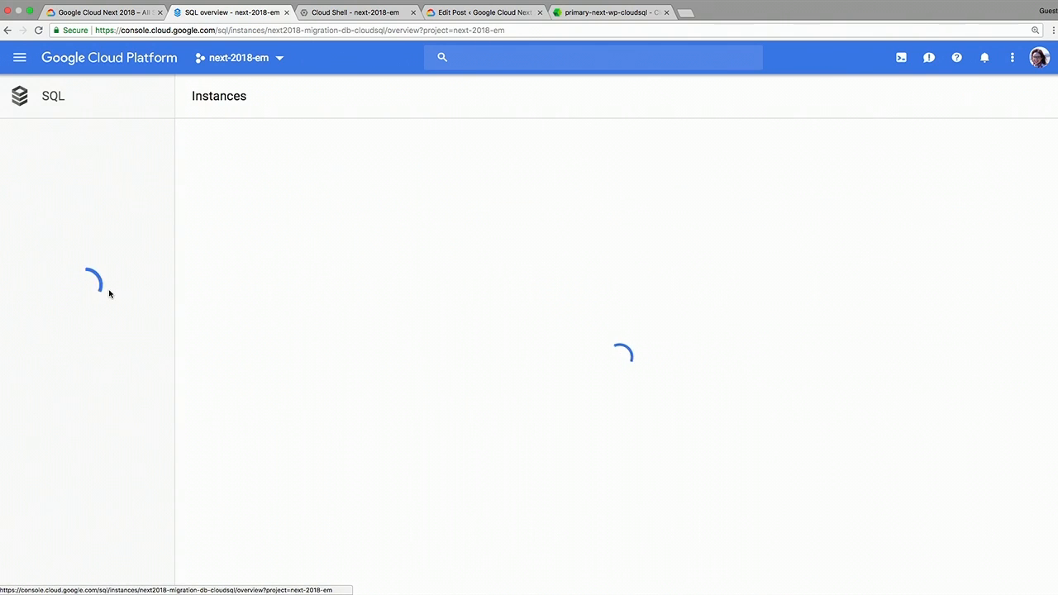